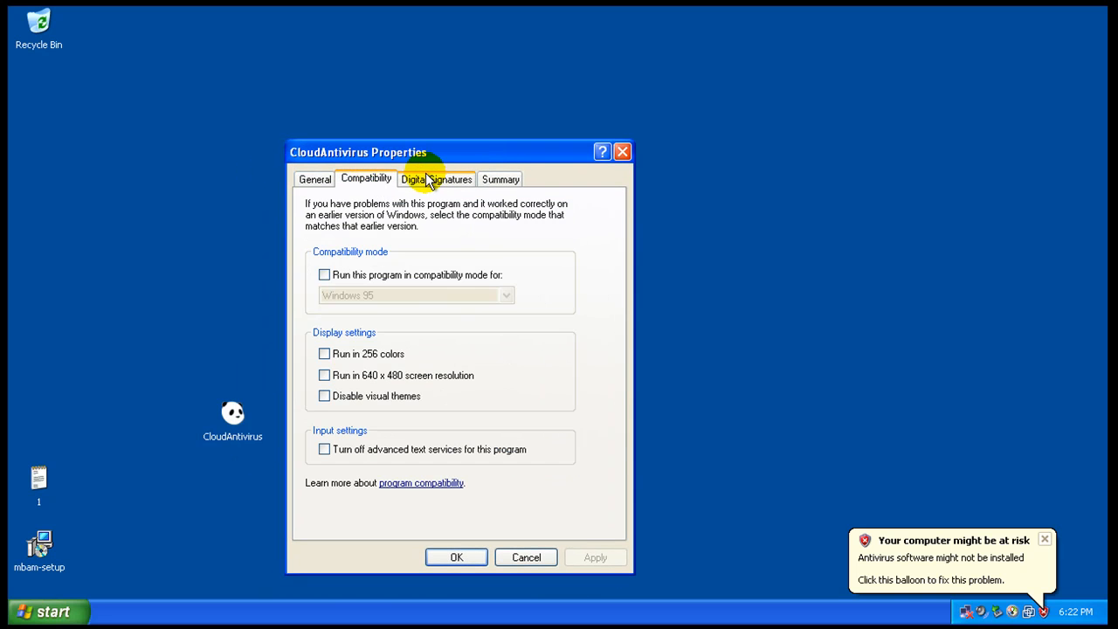
Inspect CloudAntivirus's summary and its valid Panda Security signature details, then close Properties.
{"action": "left_click", "coordinate": [500, 179]}
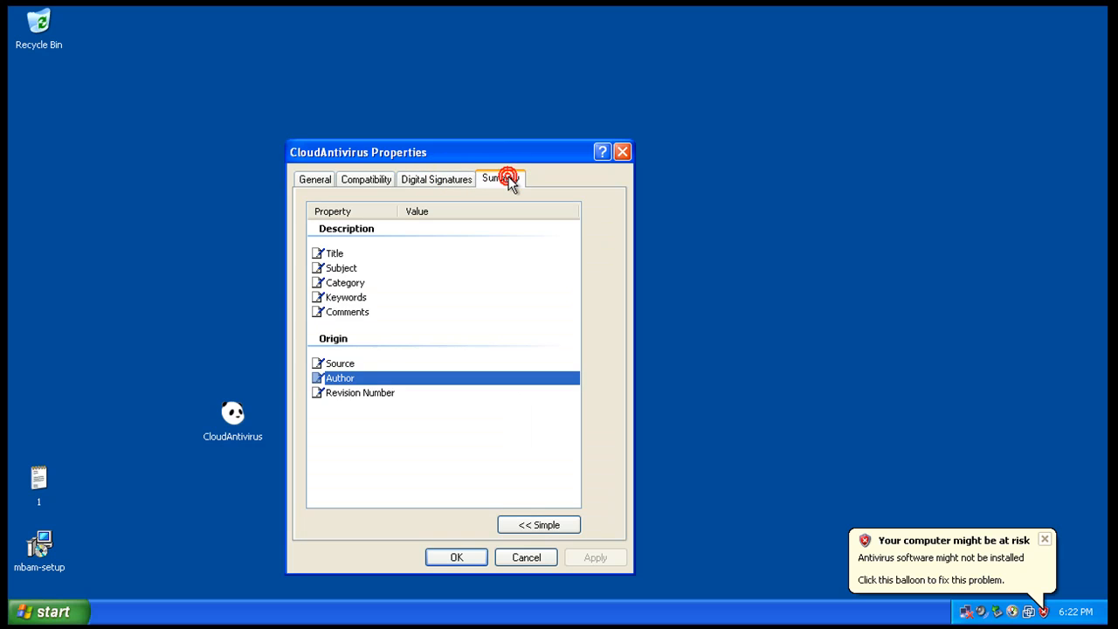
{"action": "left_click", "coordinate": [436, 179]}
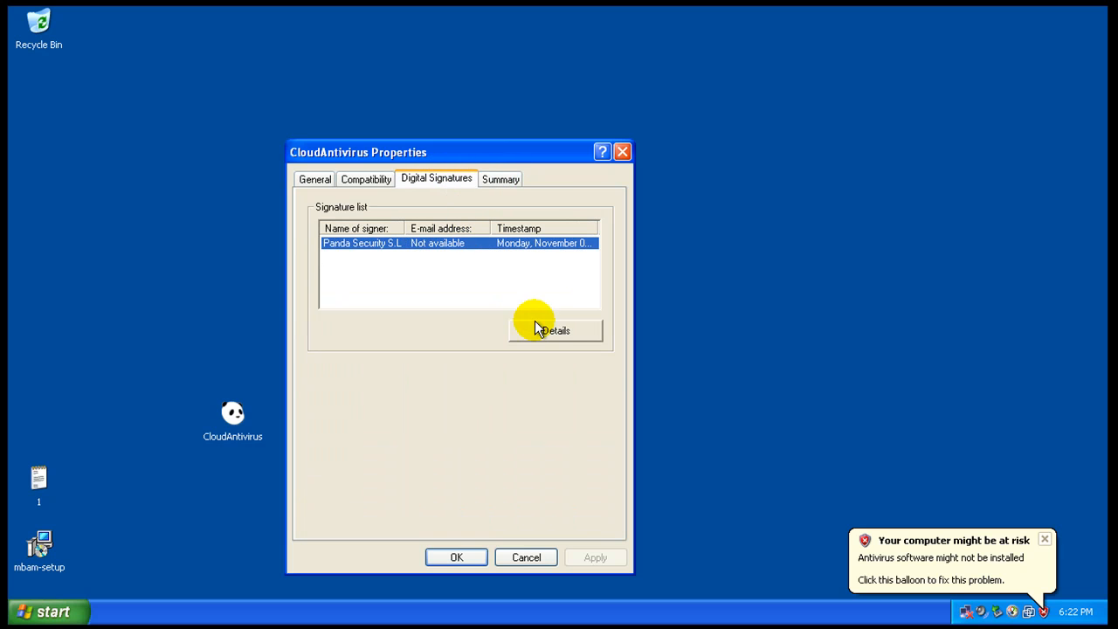
{"action": "left_click", "coordinate": [553, 330]}
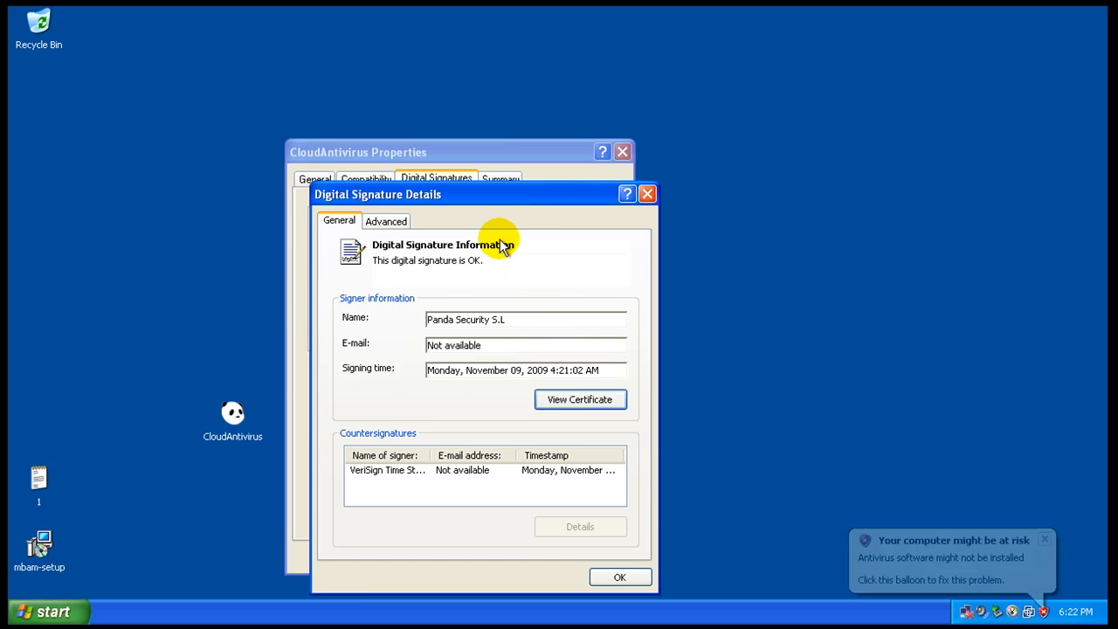
{"action": "left_click", "coordinate": [386, 221]}
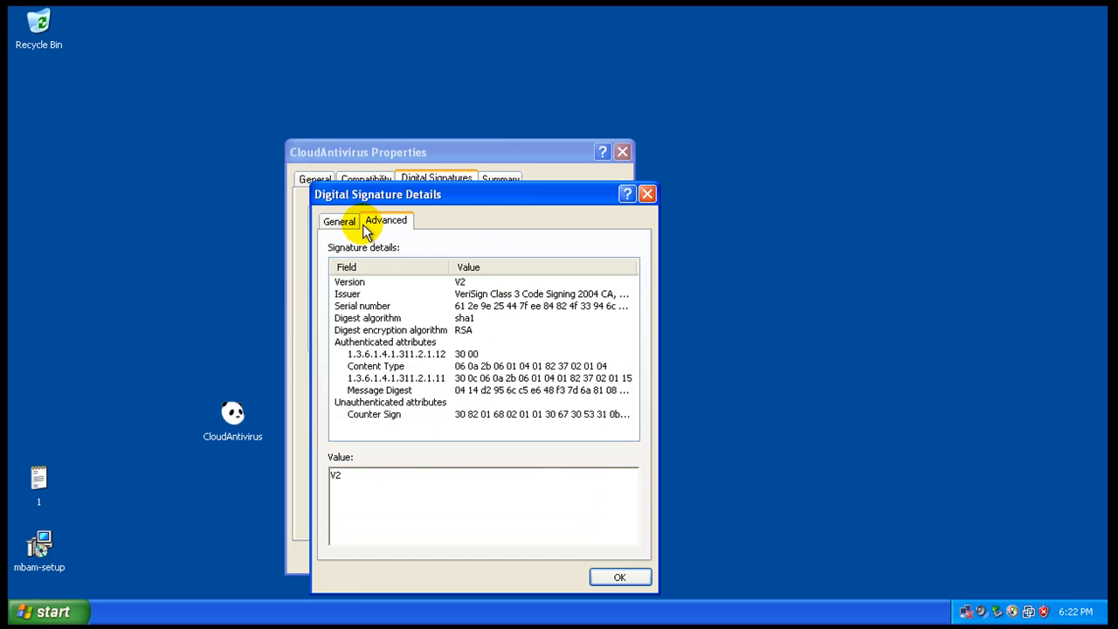
{"action": "left_click", "coordinate": [648, 193]}
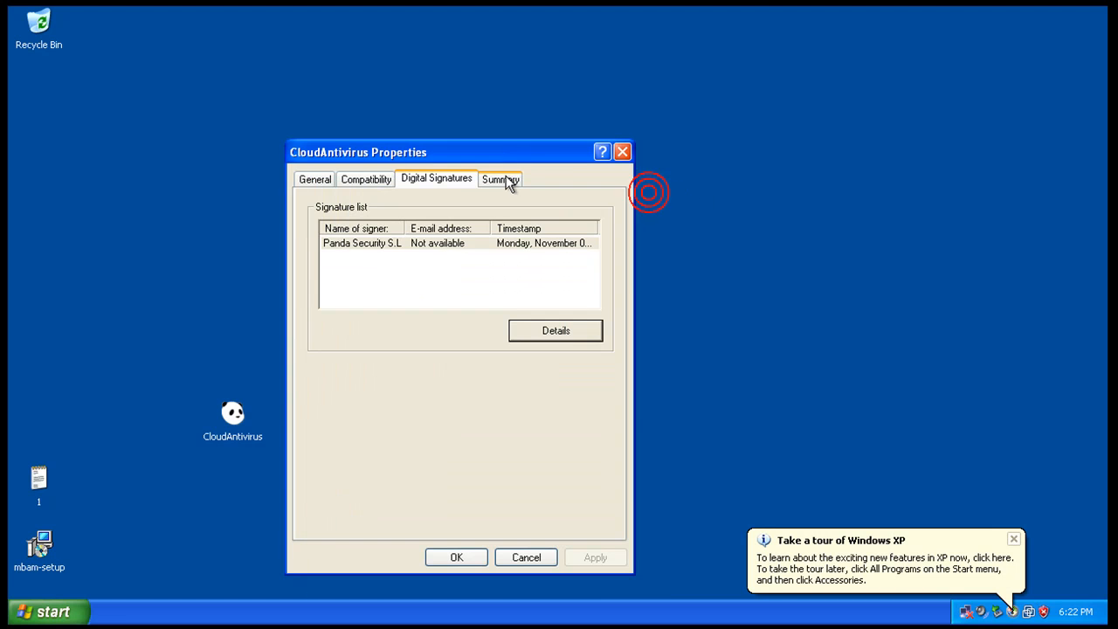
{"action": "left_click", "coordinate": [500, 179]}
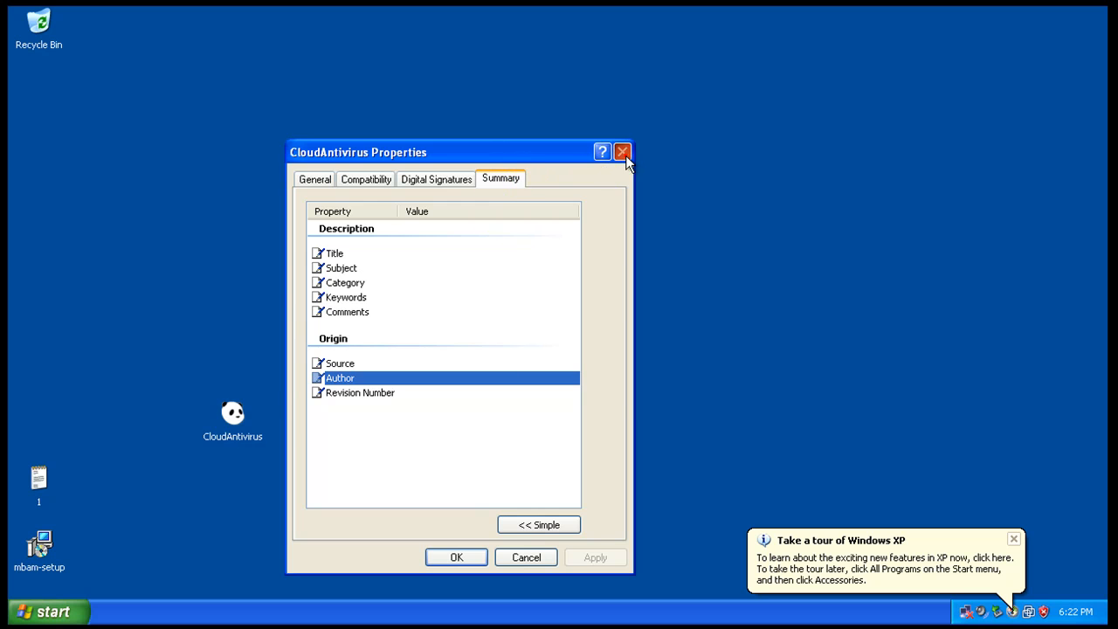
{"action": "left_click", "coordinate": [622, 151]}
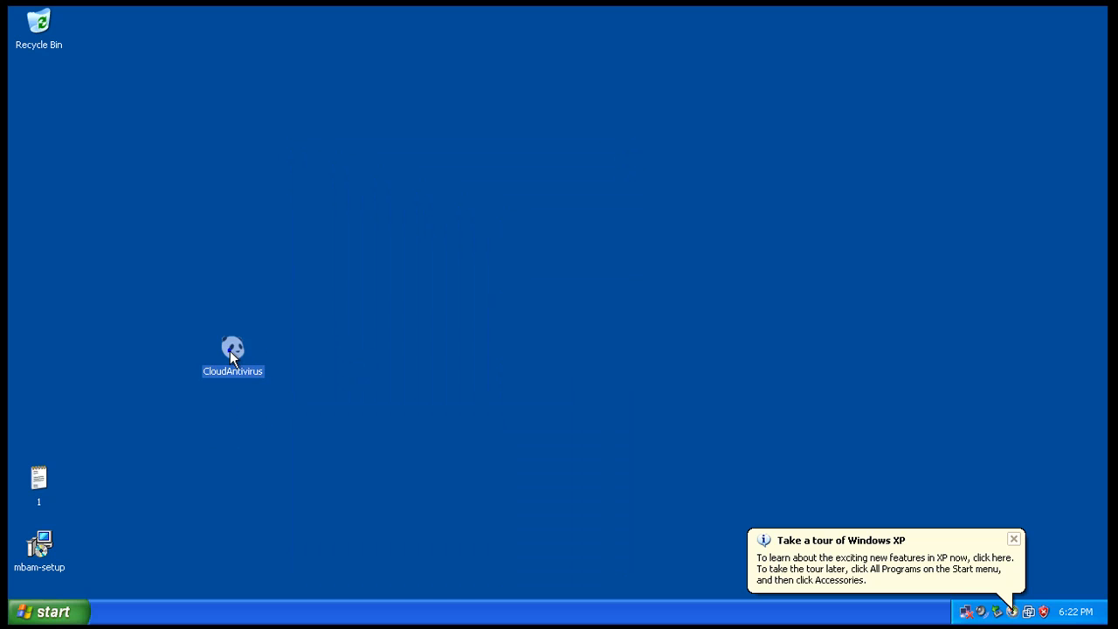
Dismiss the 'Take a tour of Windows XP' balloon and open Windows Task Manager.
{"action": "right_click", "coordinate": [232, 356]}
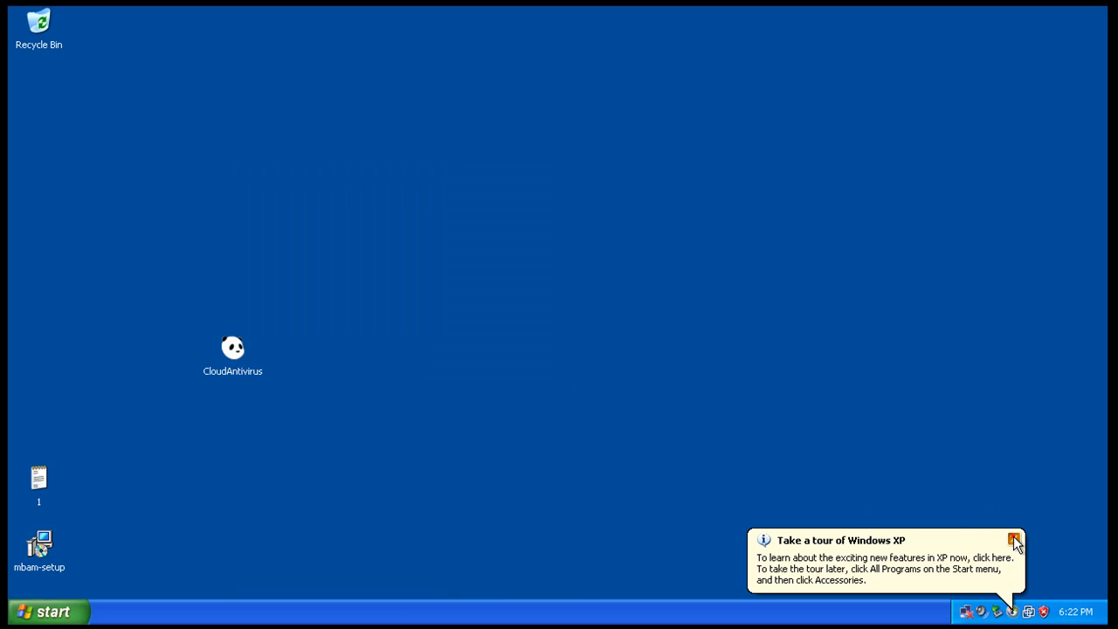
{"action": "left_click", "coordinate": [1015, 539]}
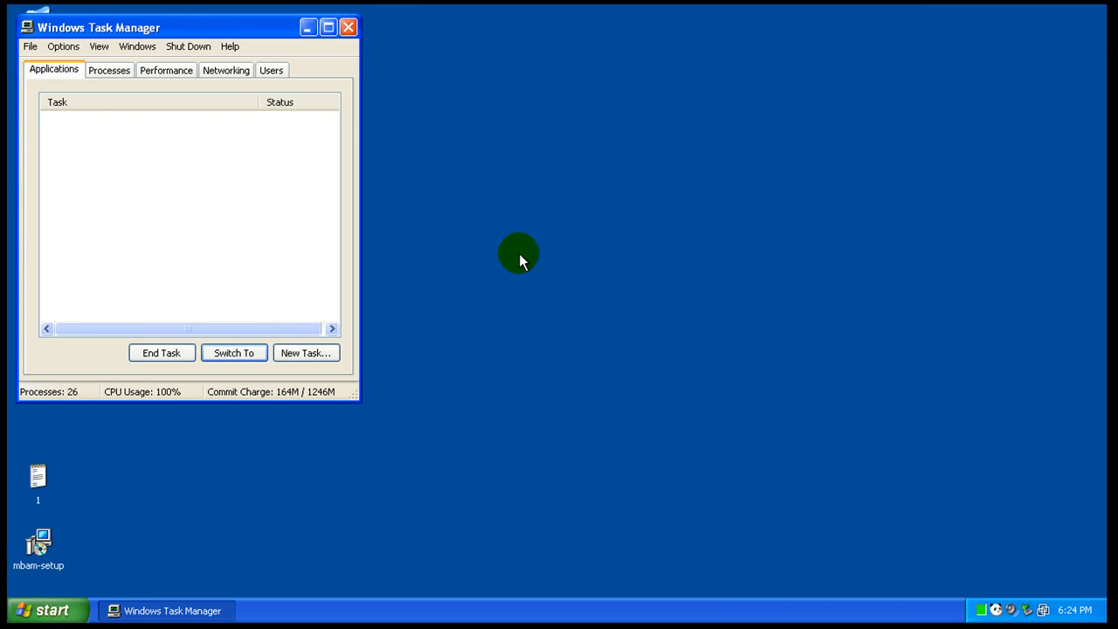
Show all users' processes sorted by Image Name, select PSUNMain.exe, then close Task Manager.
{"action": "left_click", "coordinate": [108, 69]}
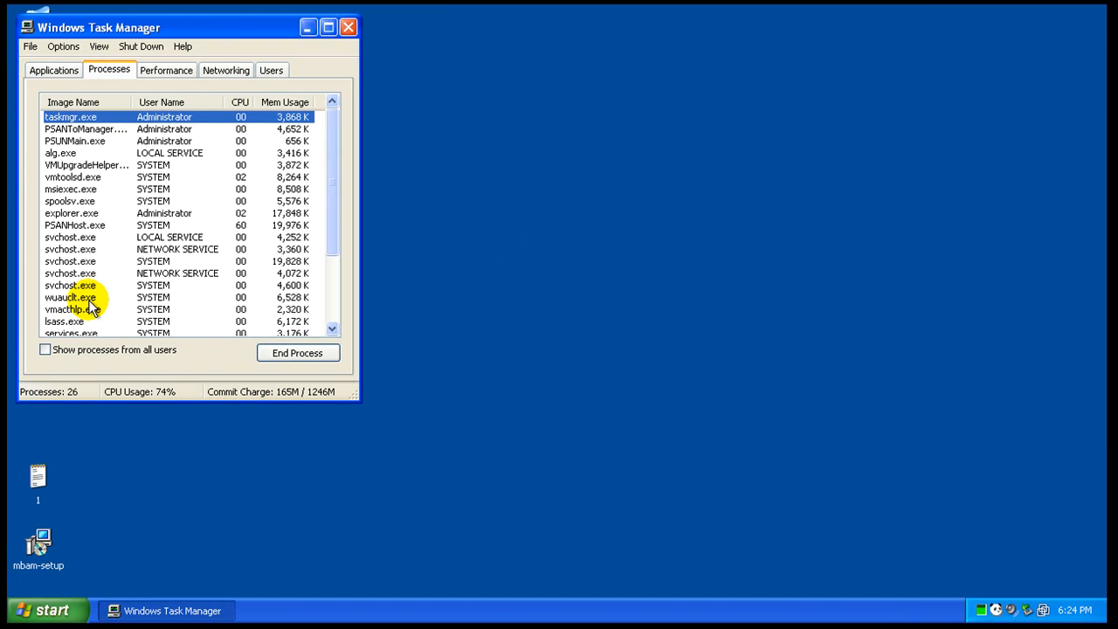
{"action": "left_click", "coordinate": [45, 349]}
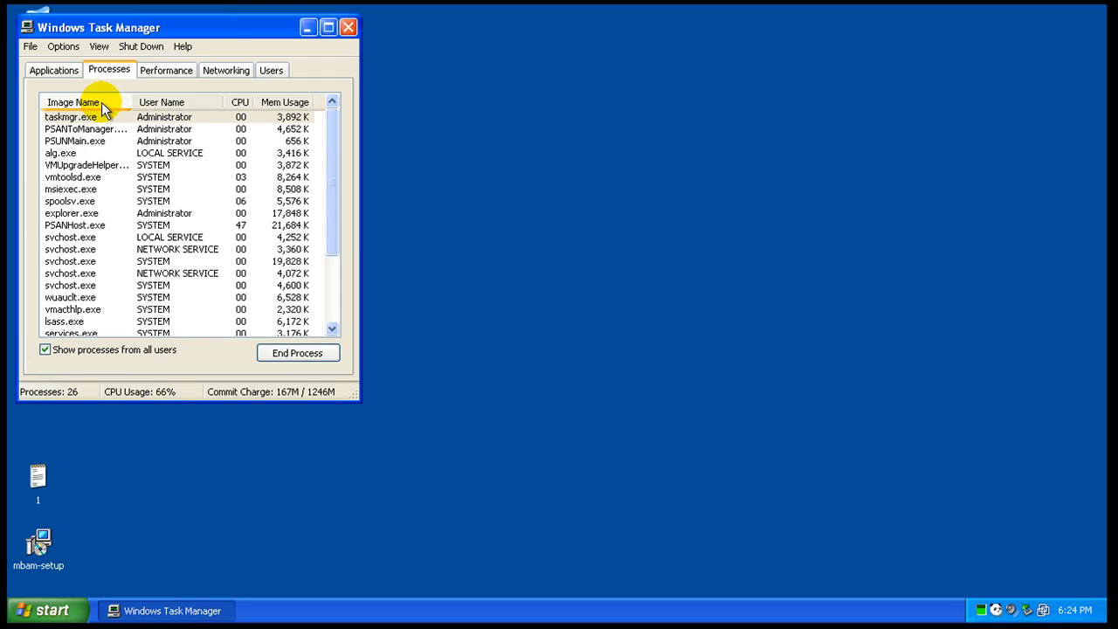
{"action": "left_click", "coordinate": [284, 103]}
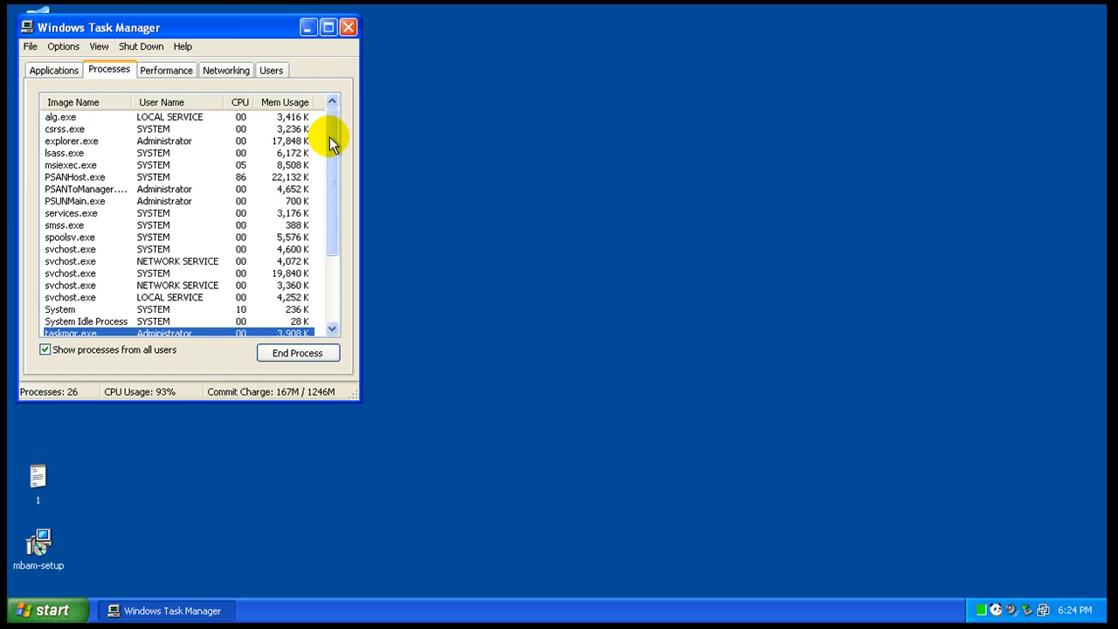
{"action": "left_click", "coordinate": [83, 201]}
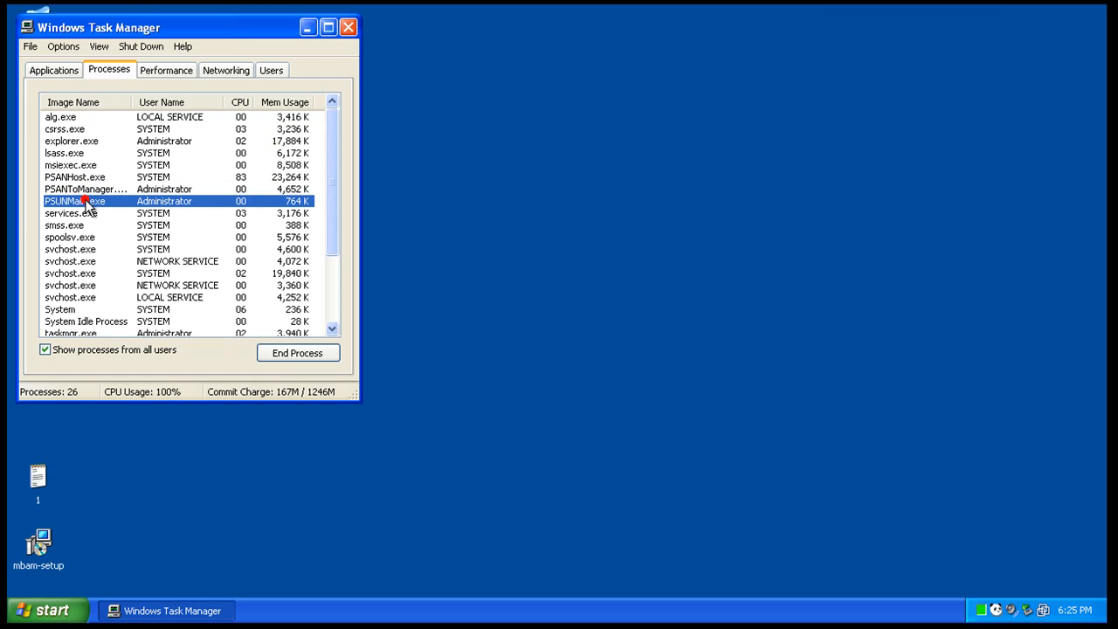
{"action": "left_click", "coordinate": [86, 189]}
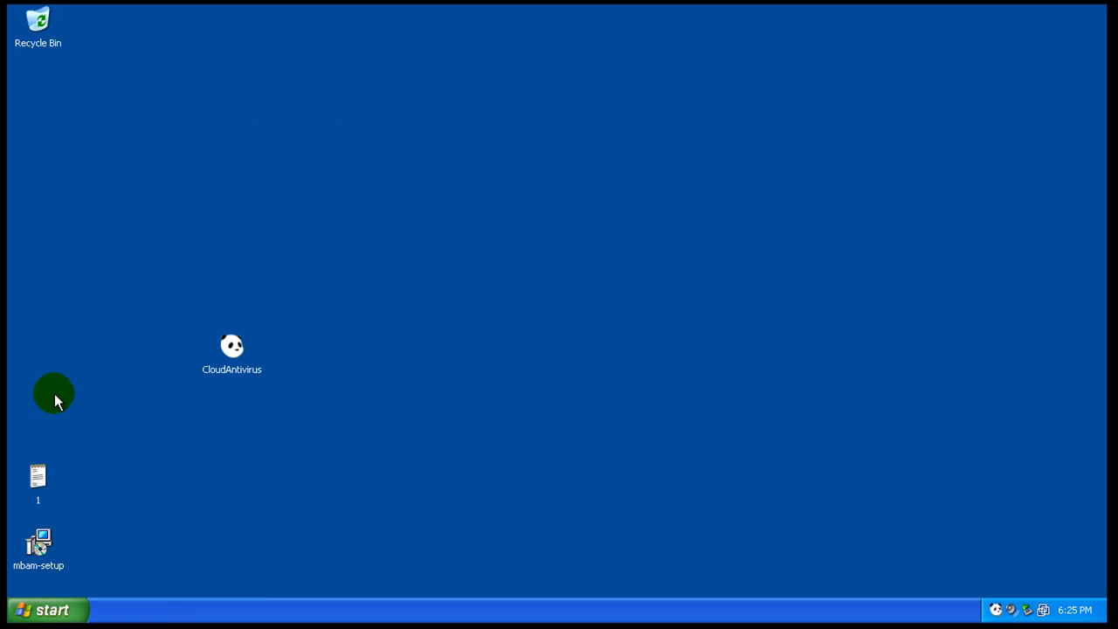
Move the CloudAntivirus icon, open the link list, and load the vio.exe URL.
{"action": "left_click_drag", "start_coordinate": [232, 349], "coordinate": [38, 411]}
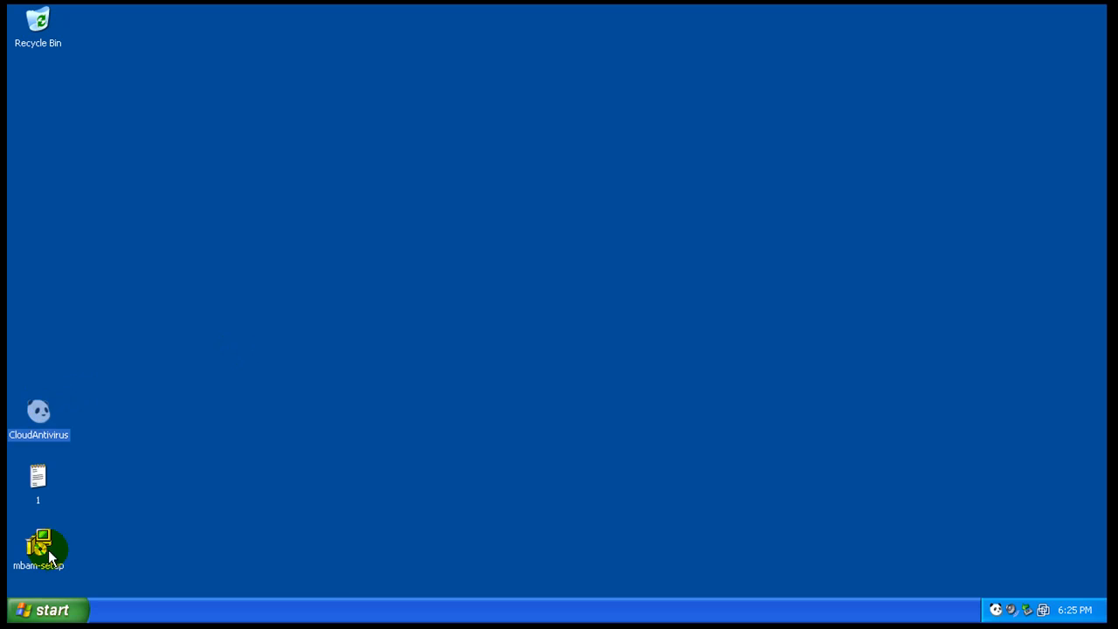
{"action": "left_click", "coordinate": [48, 610]}
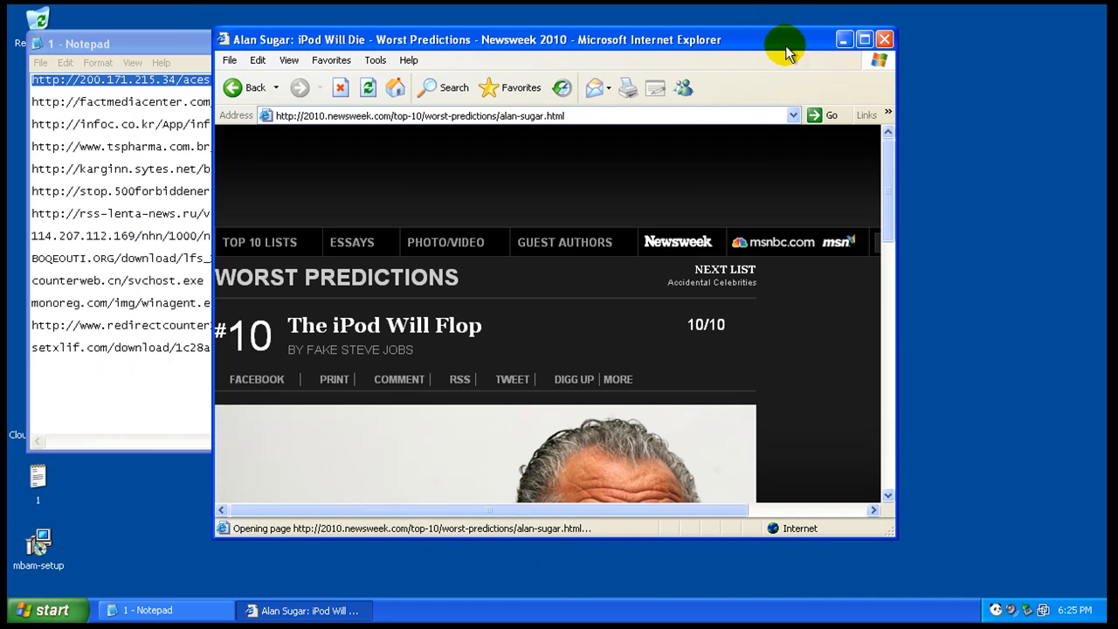
{"action": "mouse_move", "coordinate": [898, 142]}
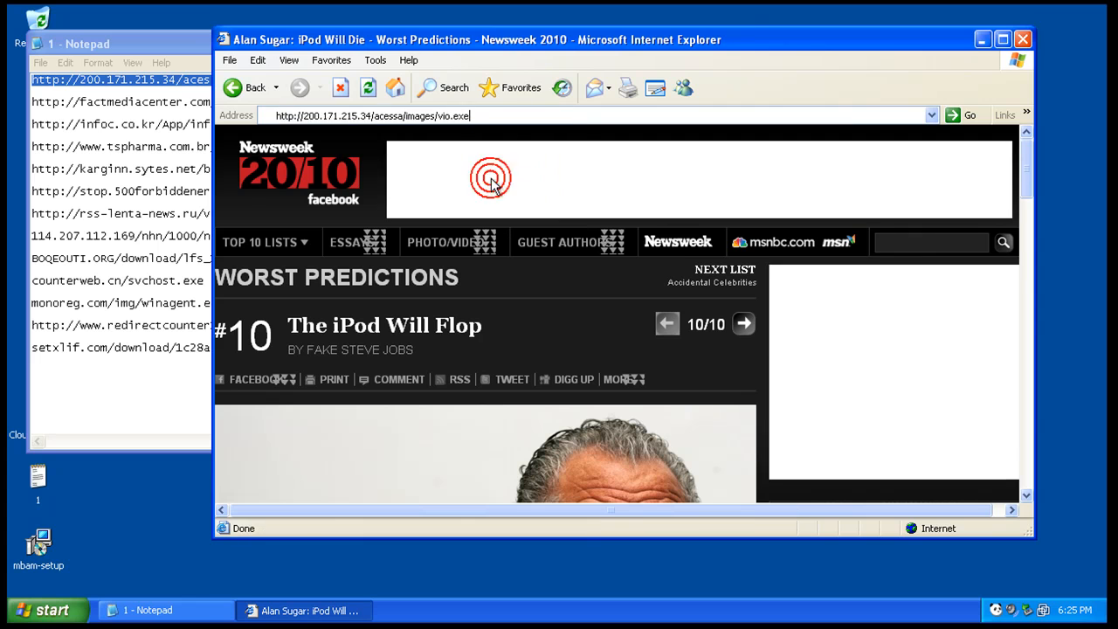
{"action": "mouse_move", "coordinate": [493, 131]}
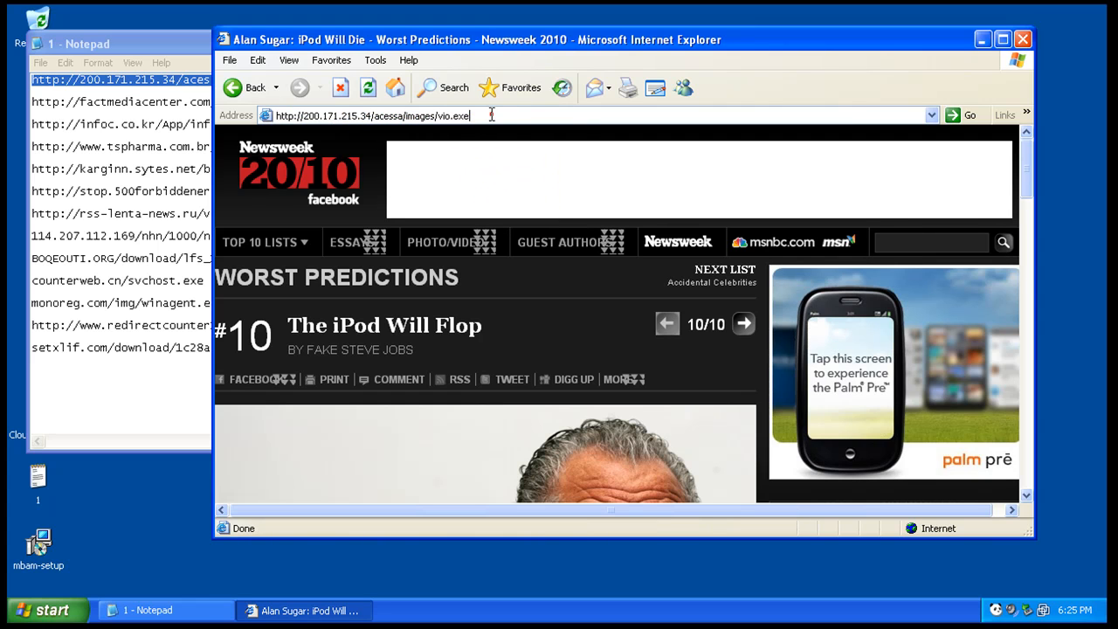
{"action": "left_click", "coordinate": [965, 114]}
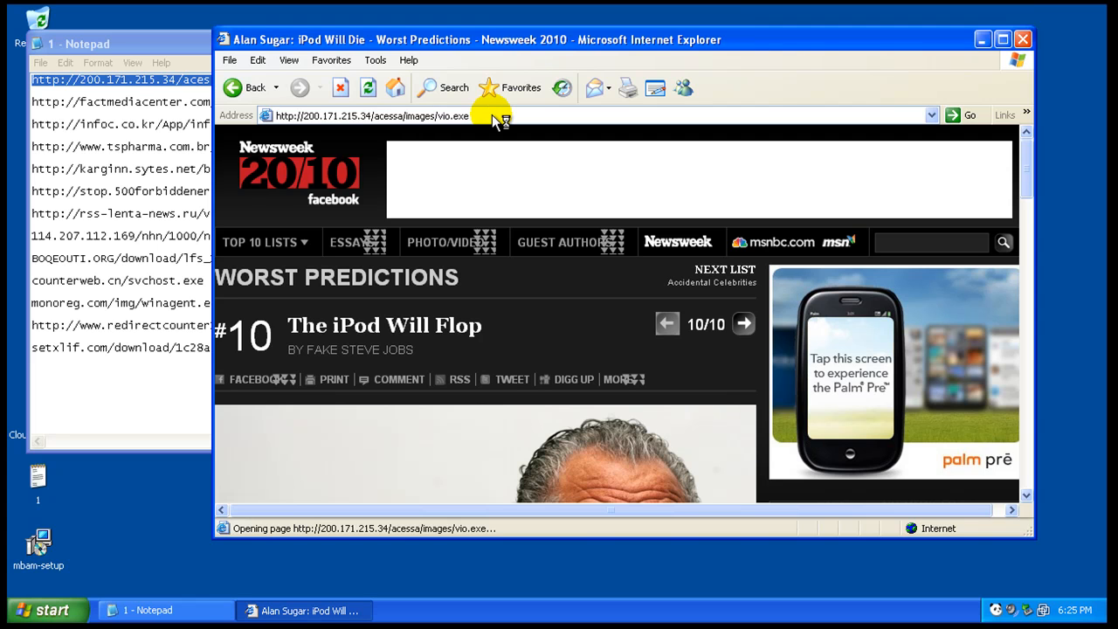
{"action": "mouse_move", "coordinate": [377, 59]}
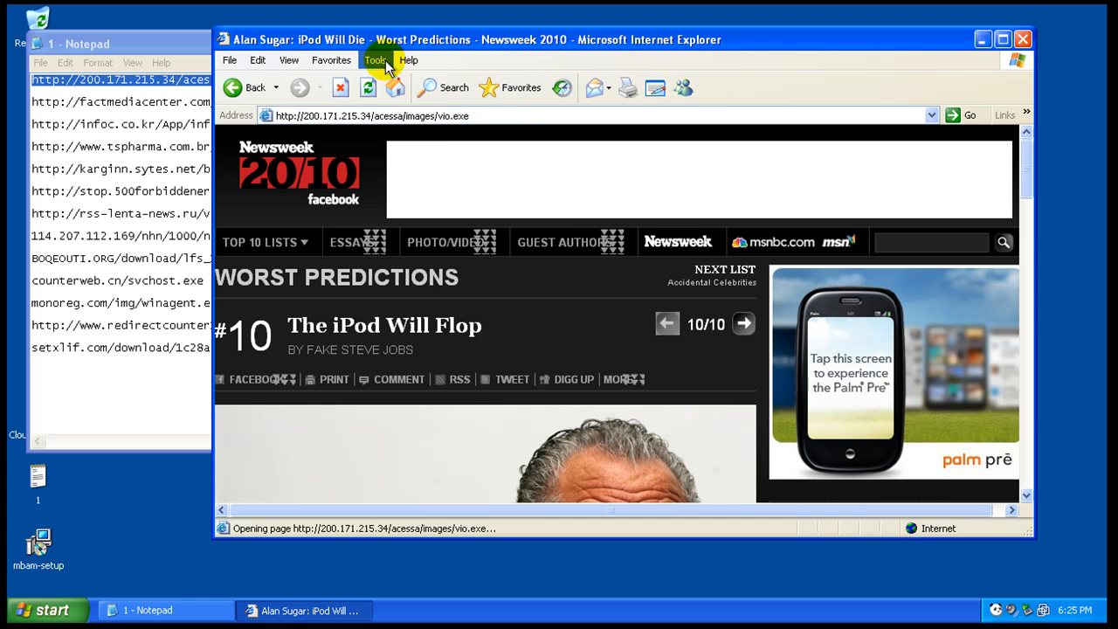
Set google.com as the Internet Explorer home page and apply.
{"action": "left_click", "coordinate": [376, 60]}
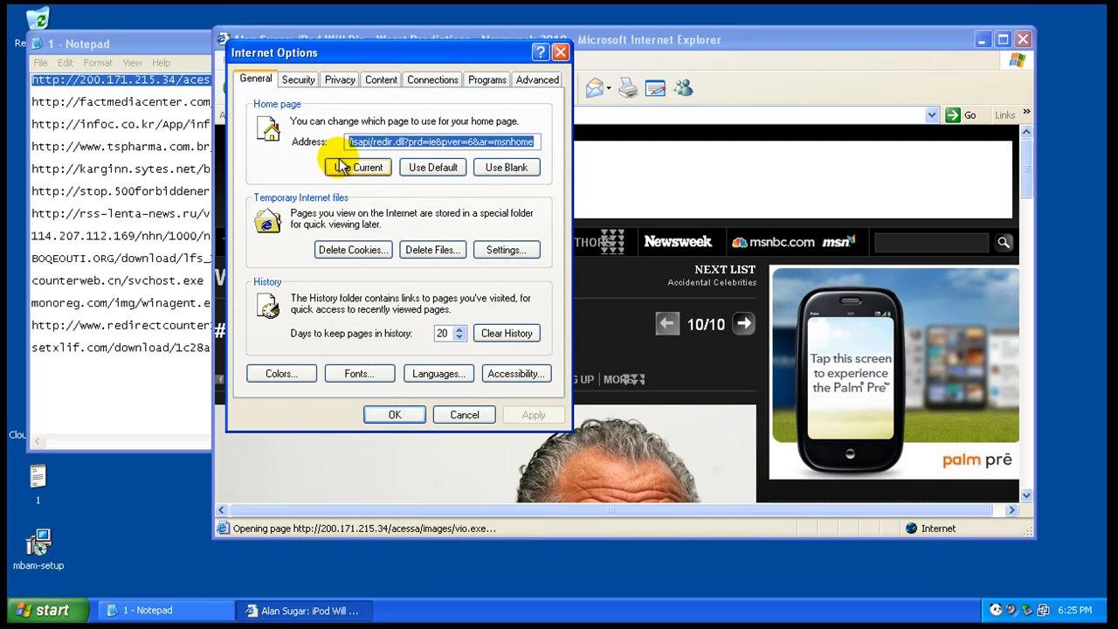
{"action": "type", "text": "google.com"}
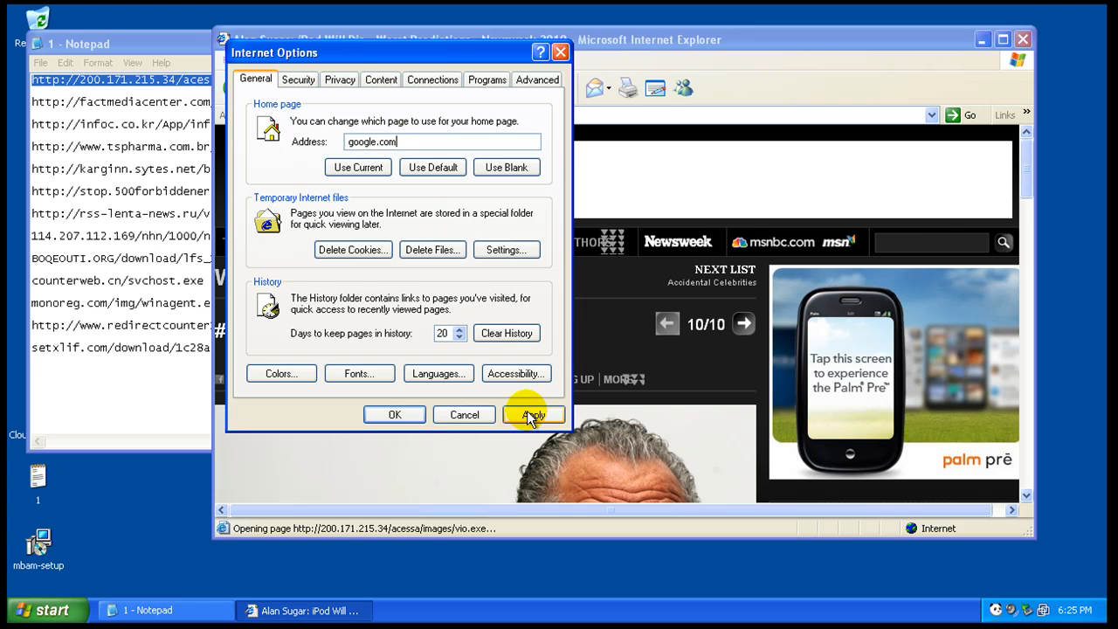
{"action": "left_click", "coordinate": [533, 414]}
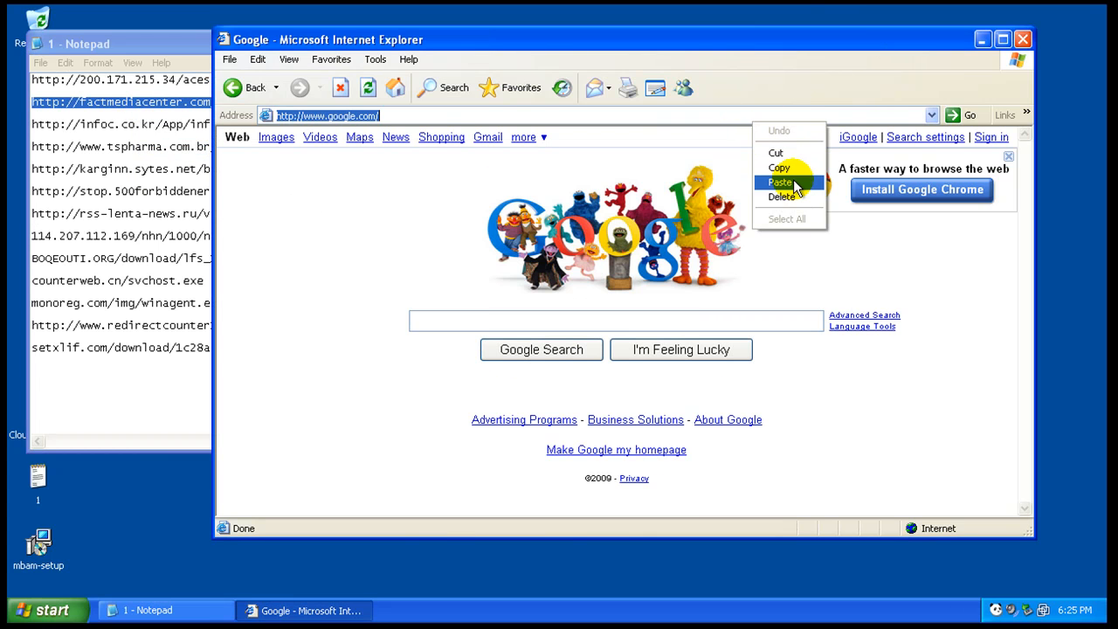
Load the factmediacenter.com link, run av-scanner despite warnings, and dismiss the error.
{"action": "left_click", "coordinate": [780, 182]}
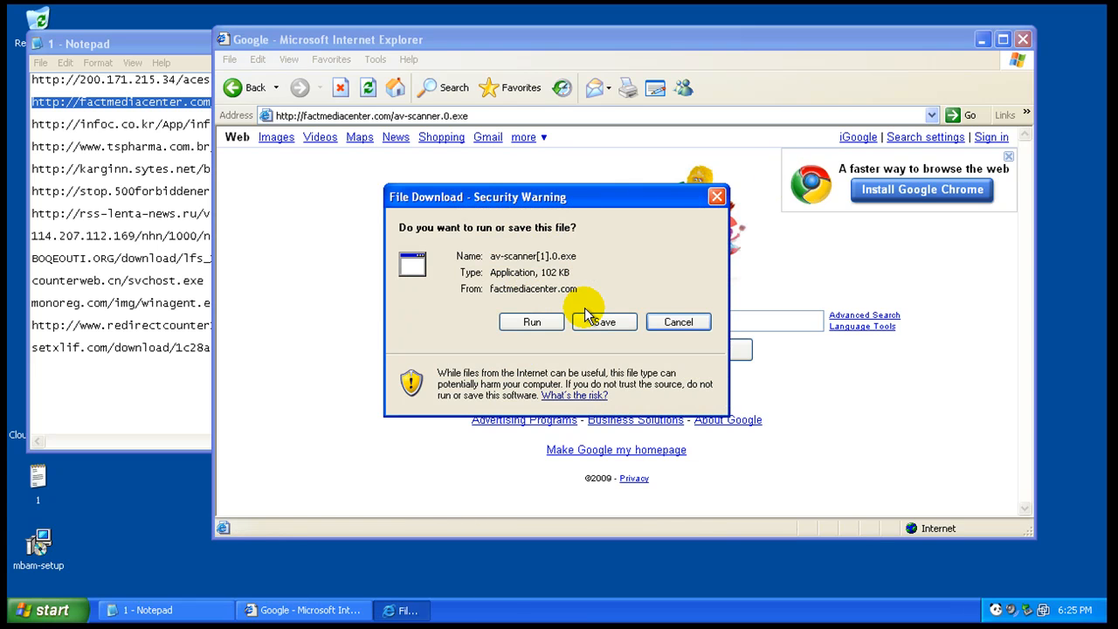
{"action": "left_click", "coordinate": [531, 321]}
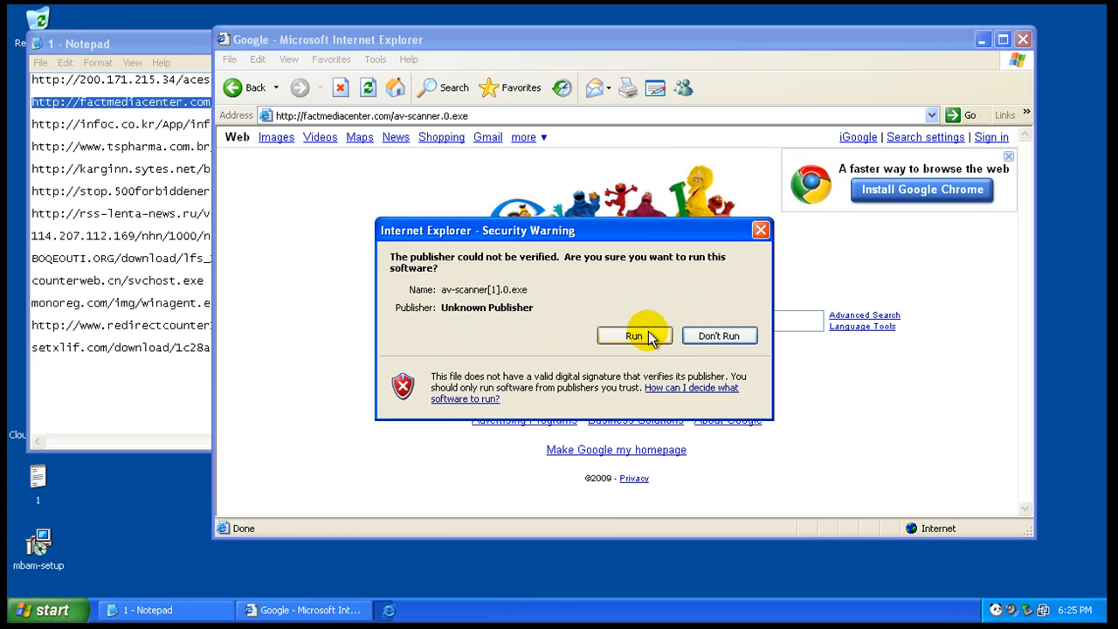
{"action": "left_click", "coordinate": [633, 335]}
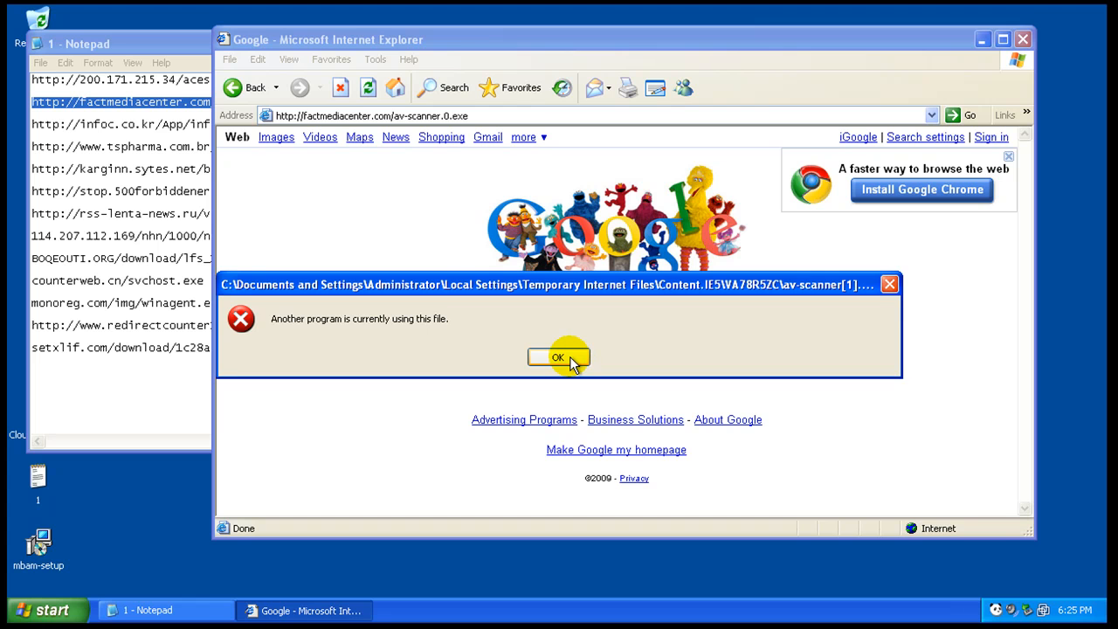
{"action": "left_click", "coordinate": [557, 358]}
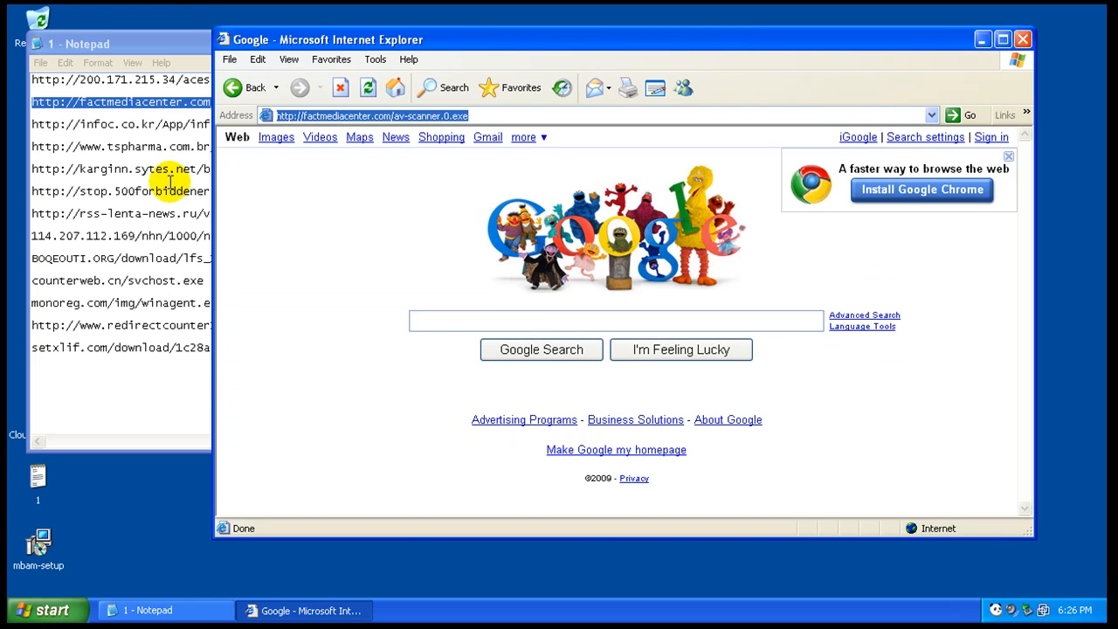
Copy and load the infoc.co.kr link to download infoc.exe.
{"action": "right_click", "coordinate": [139, 124]}
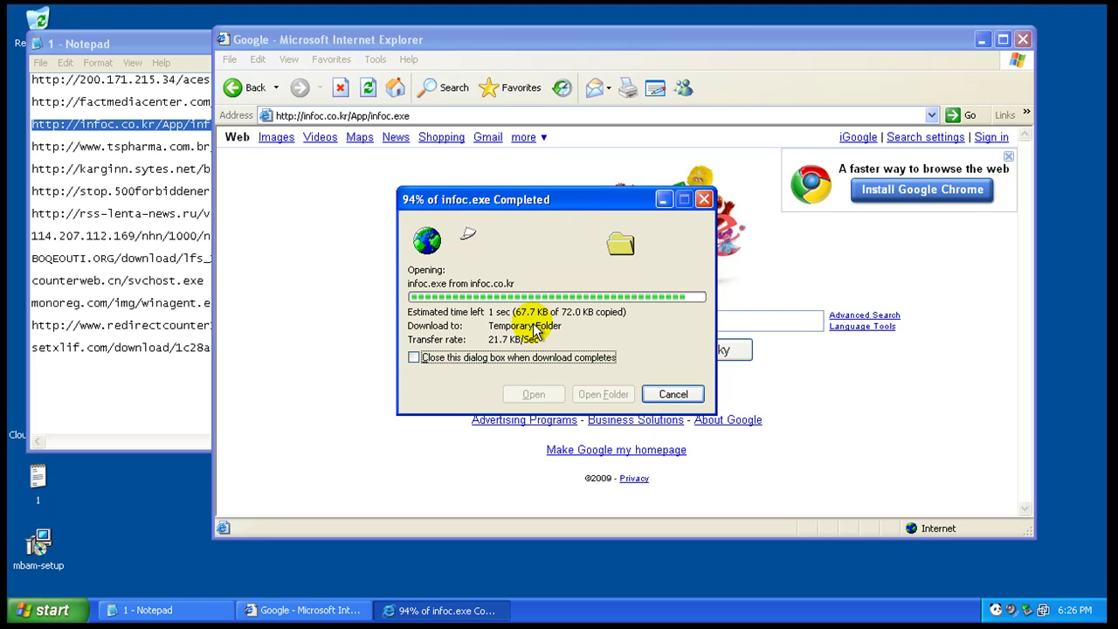
{"action": "left_click", "coordinate": [672, 394]}
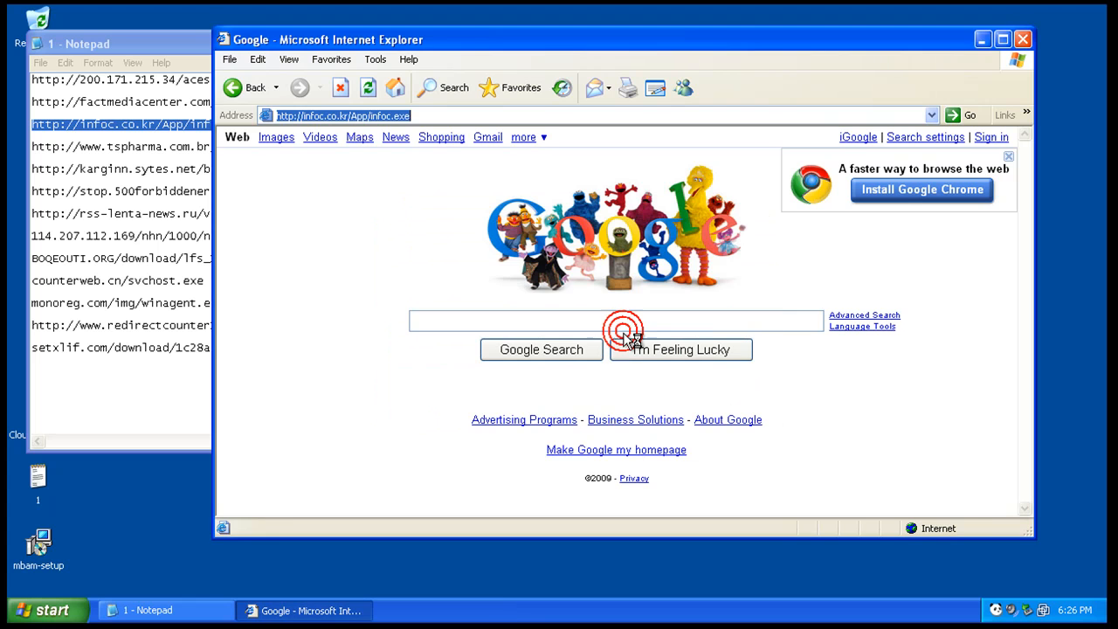
{"action": "mouse_move", "coordinate": [262, 193]}
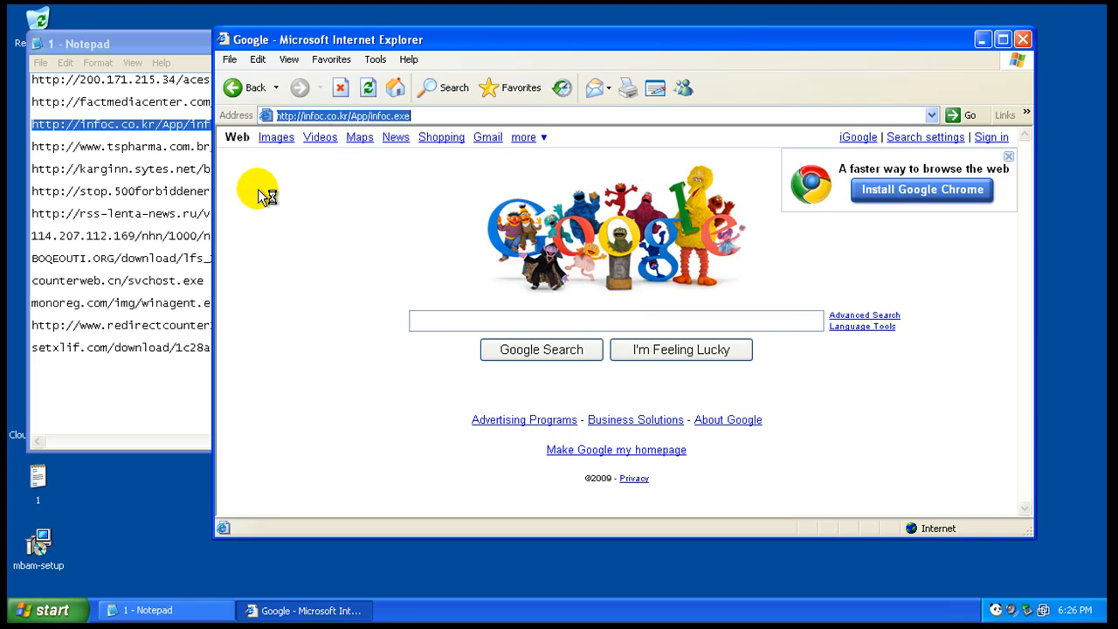
{"action": "right_click", "coordinate": [157, 146]}
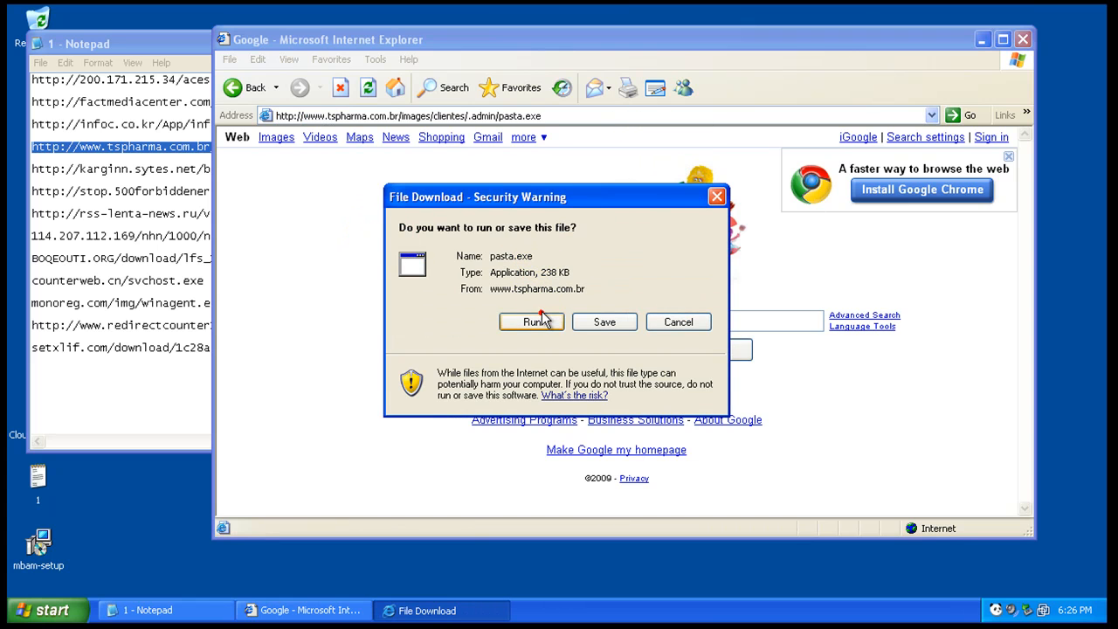
Run the downloaded pasta.exe and bot.exe, dismissing the file-in-use error.
{"action": "left_click", "coordinate": [533, 321]}
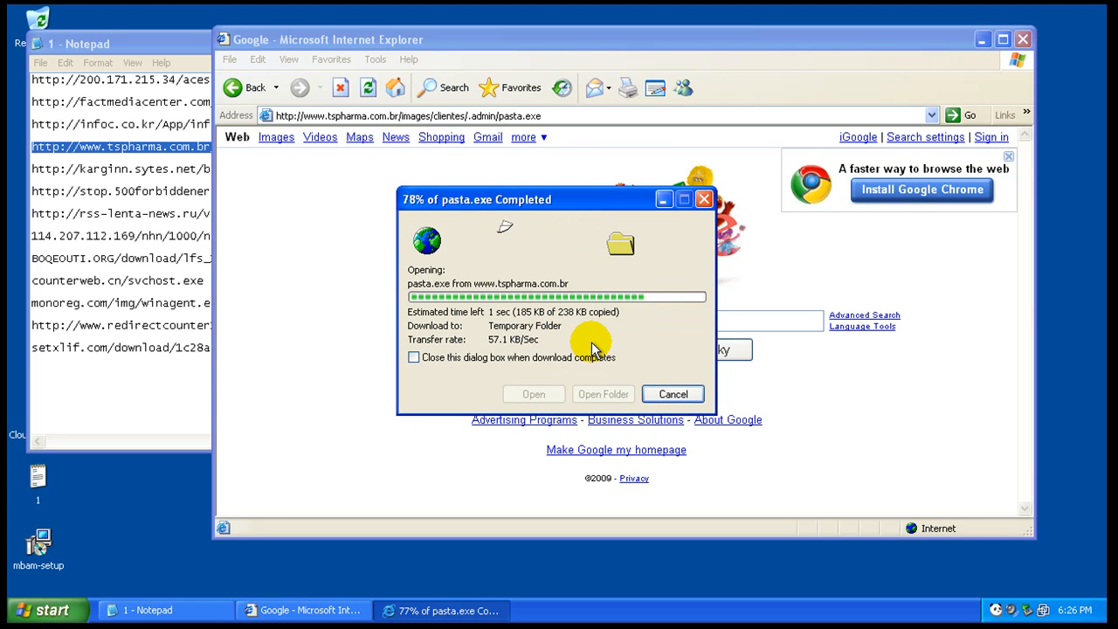
{"action": "left_click", "coordinate": [534, 394]}
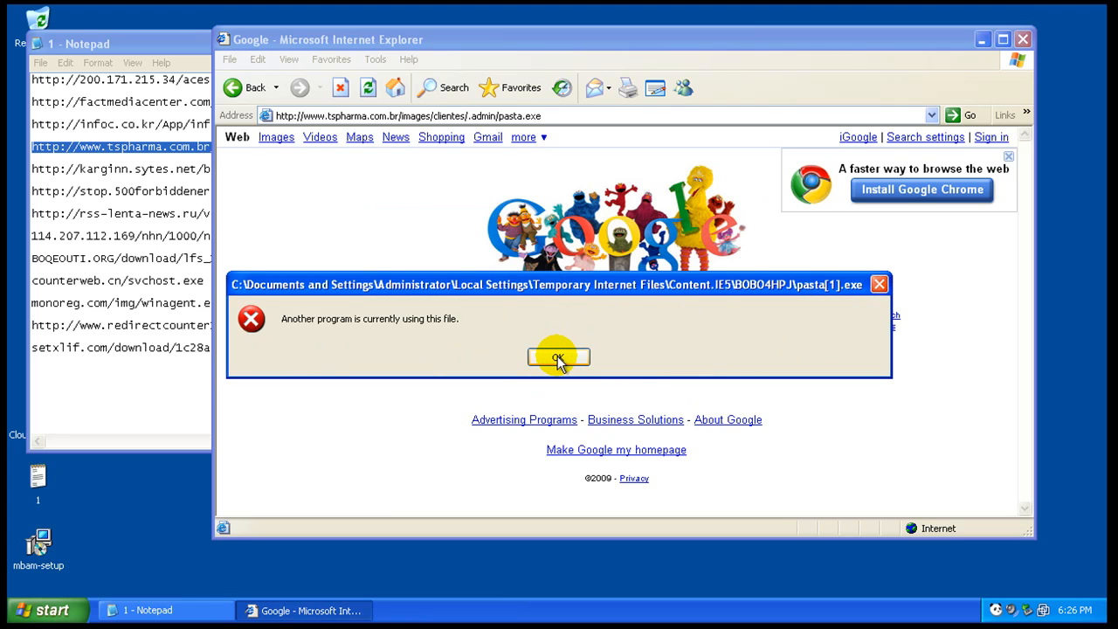
{"action": "left_click", "coordinate": [558, 359]}
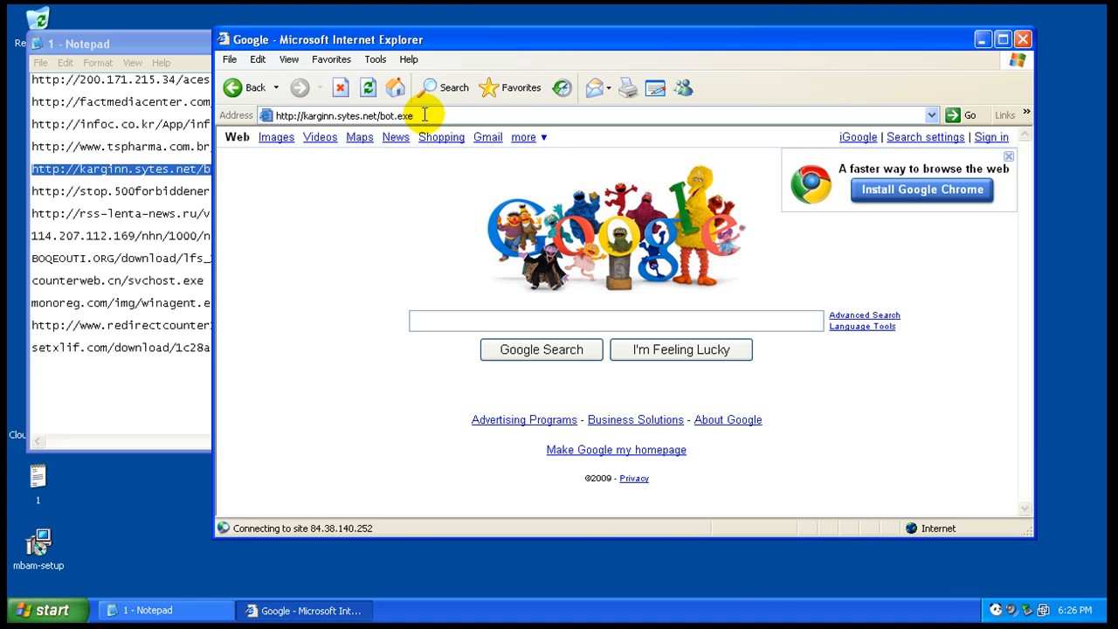
Paste the yfson.exe link, run the unverified file, and copy the next link.
{"action": "right_click", "coordinate": [179, 190]}
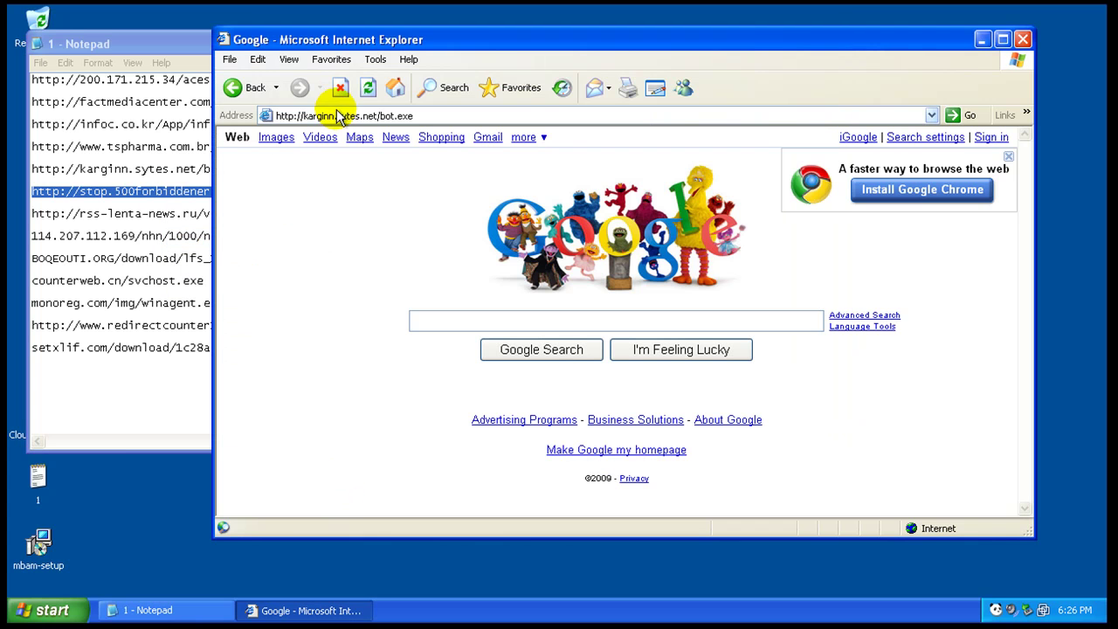
{"action": "left_click", "coordinate": [966, 114]}
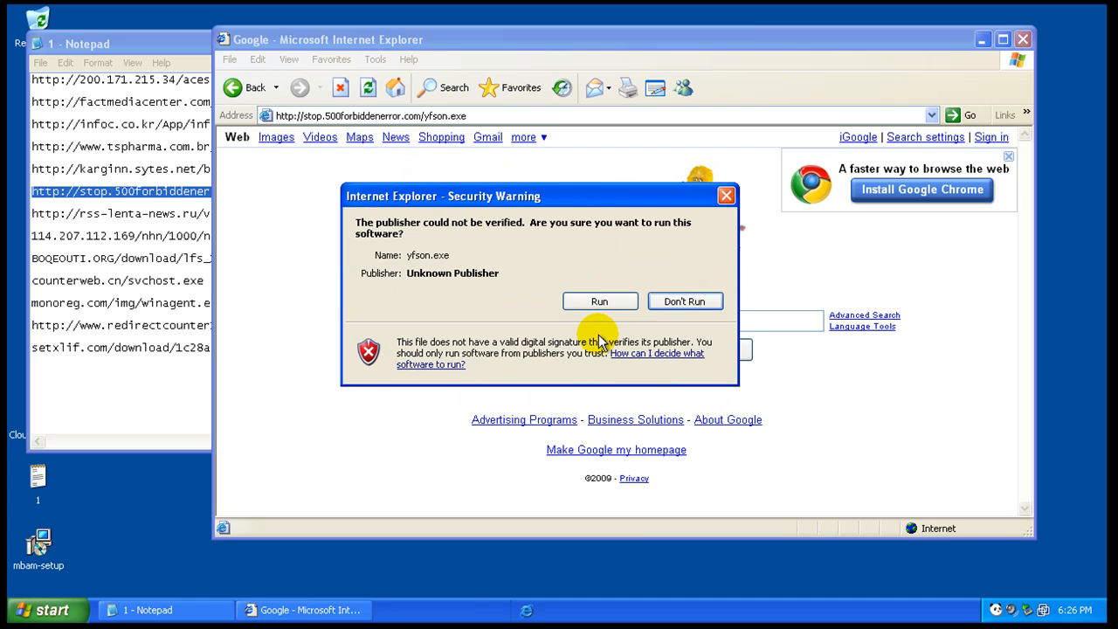
{"action": "left_click", "coordinate": [685, 301]}
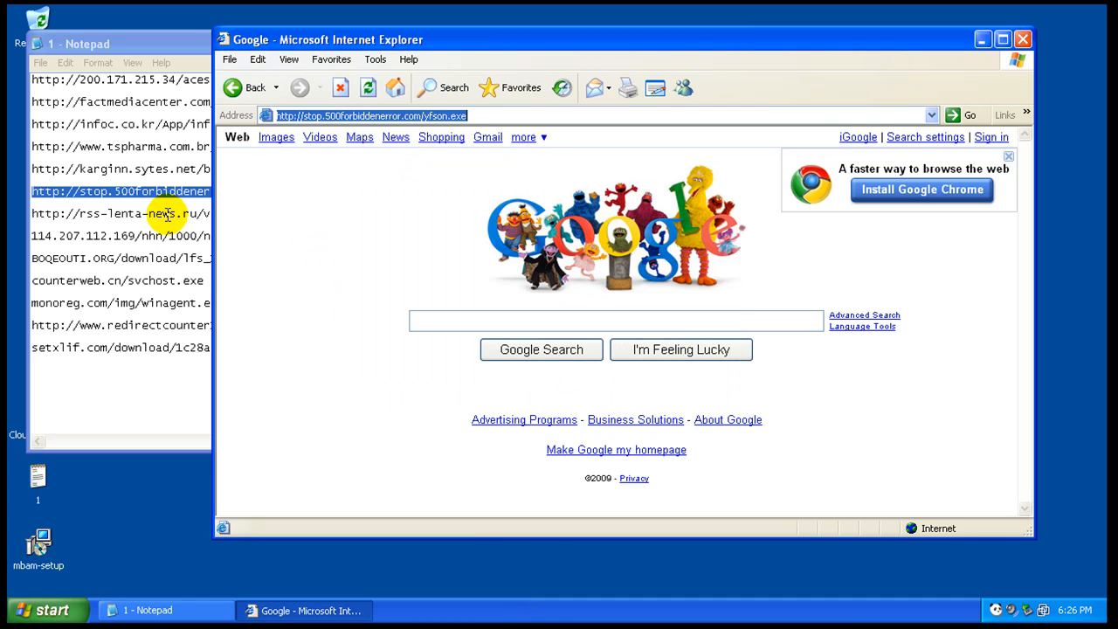
{"action": "right_click", "coordinate": [166, 213]}
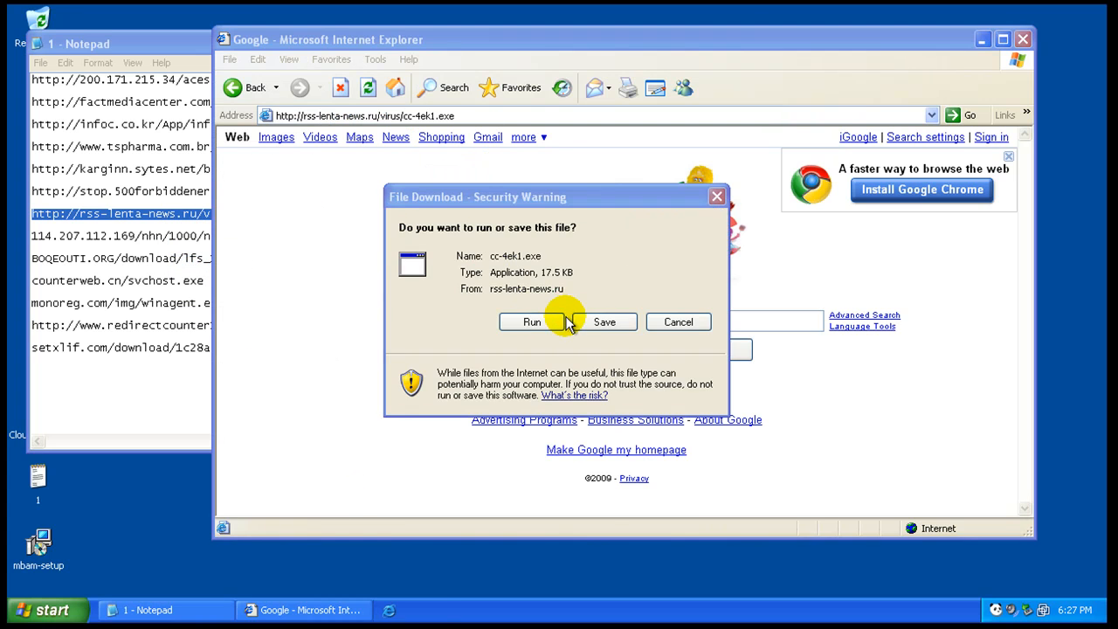
Run cc-4ek1.exe and nhnsetup.exe, dismissing the invalid application error.
{"action": "left_click", "coordinate": [531, 321]}
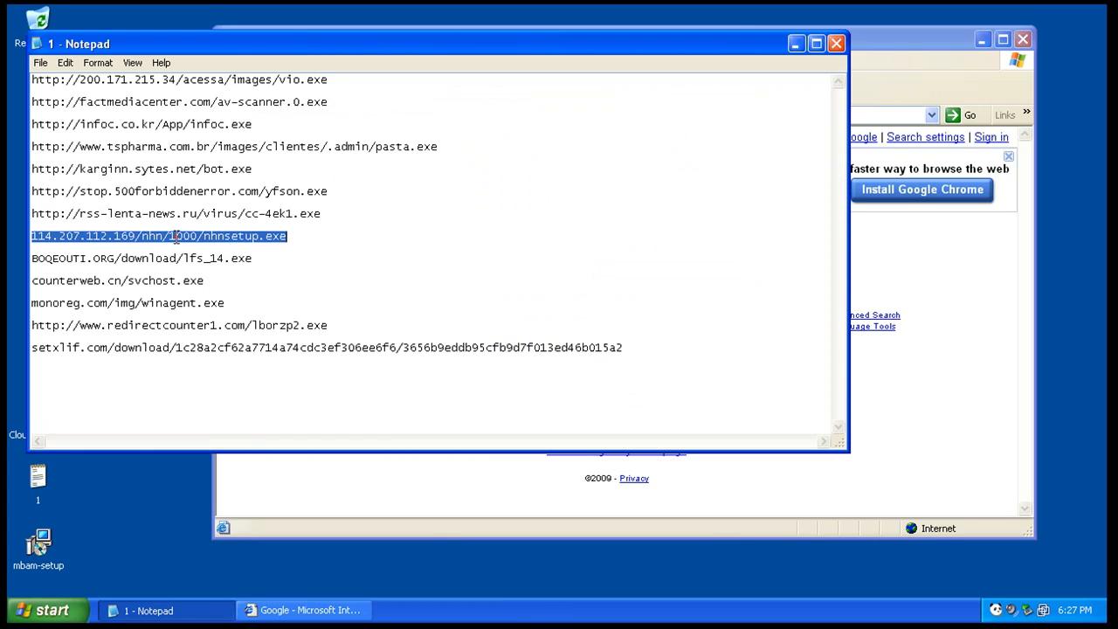
{"action": "left_click", "coordinate": [303, 610]}
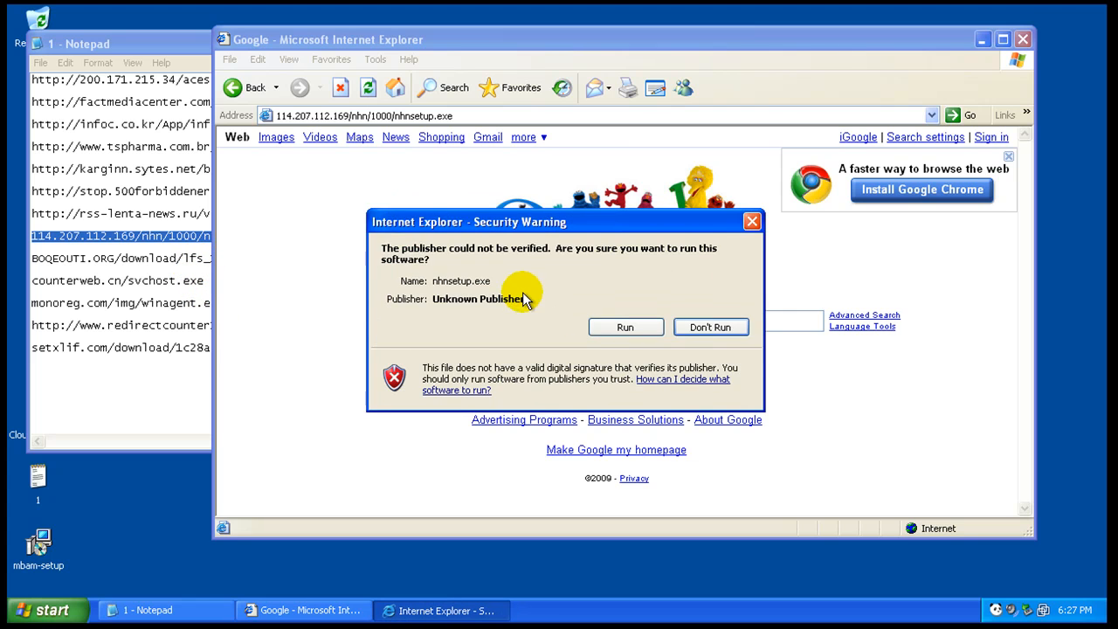
{"action": "left_click", "coordinate": [626, 327]}
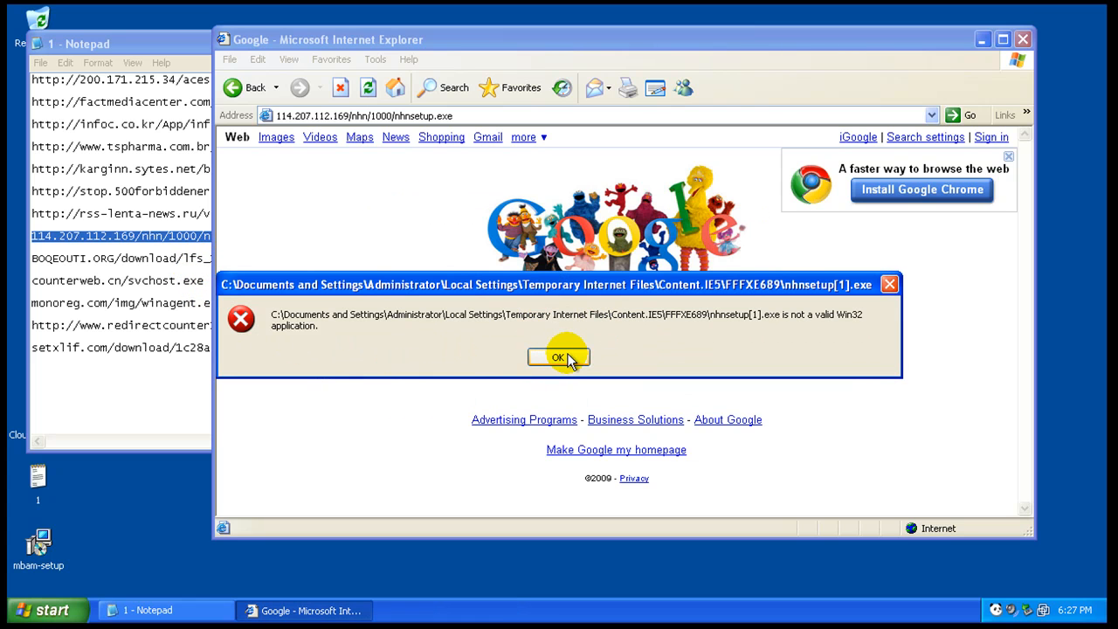
{"action": "left_click", "coordinate": [558, 357]}
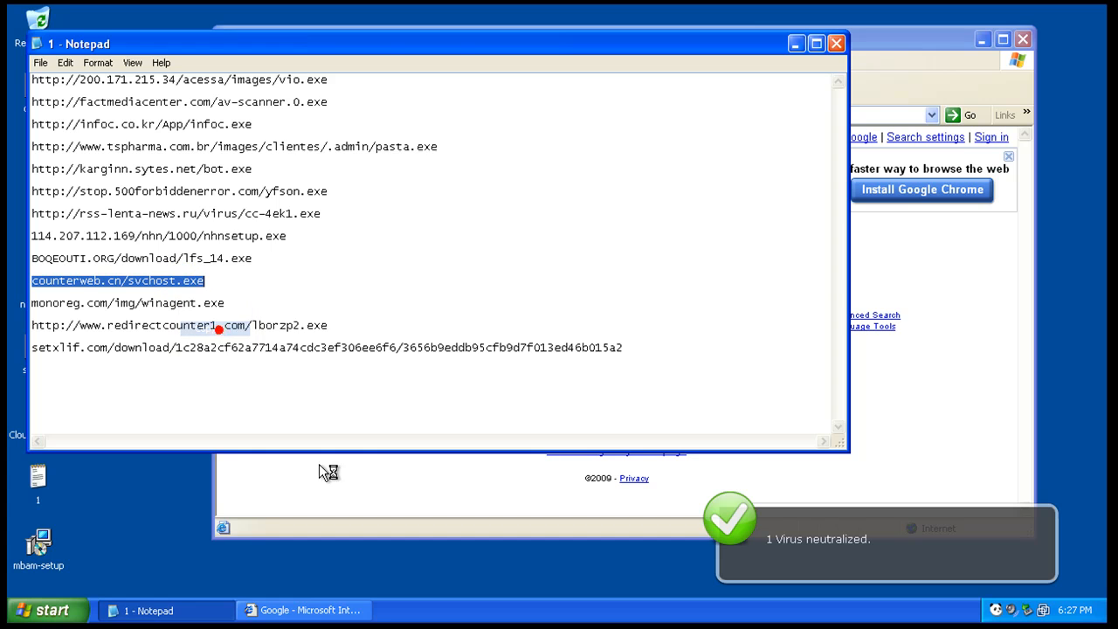
Paste the svchost.exe link into the Address bar and run the file.
{"action": "right_click", "coordinate": [328, 115]}
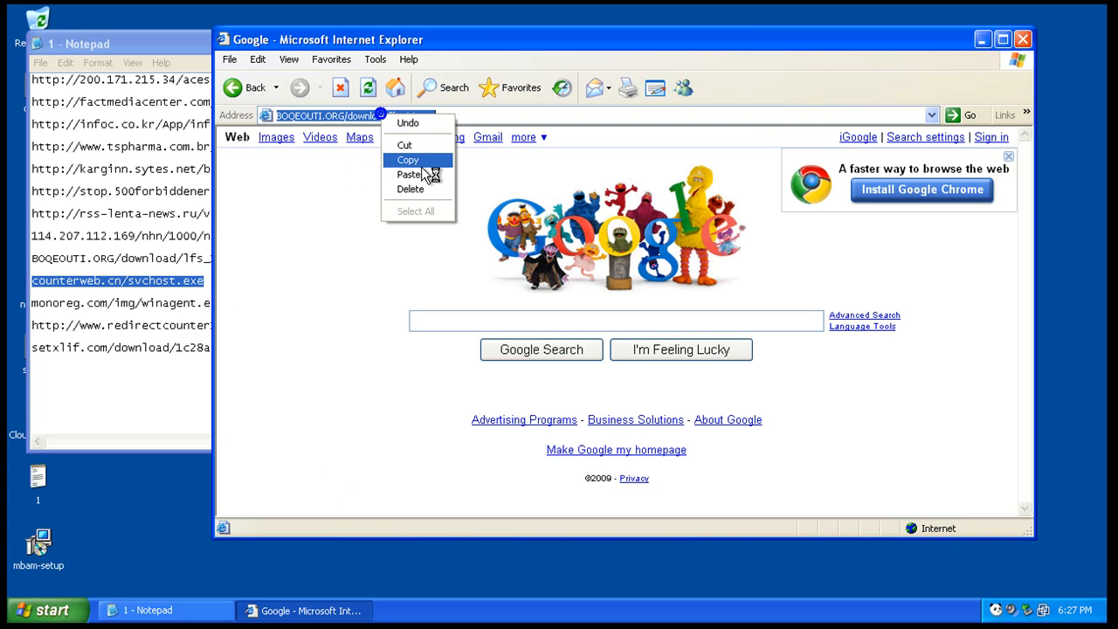
{"action": "left_click", "coordinate": [408, 174]}
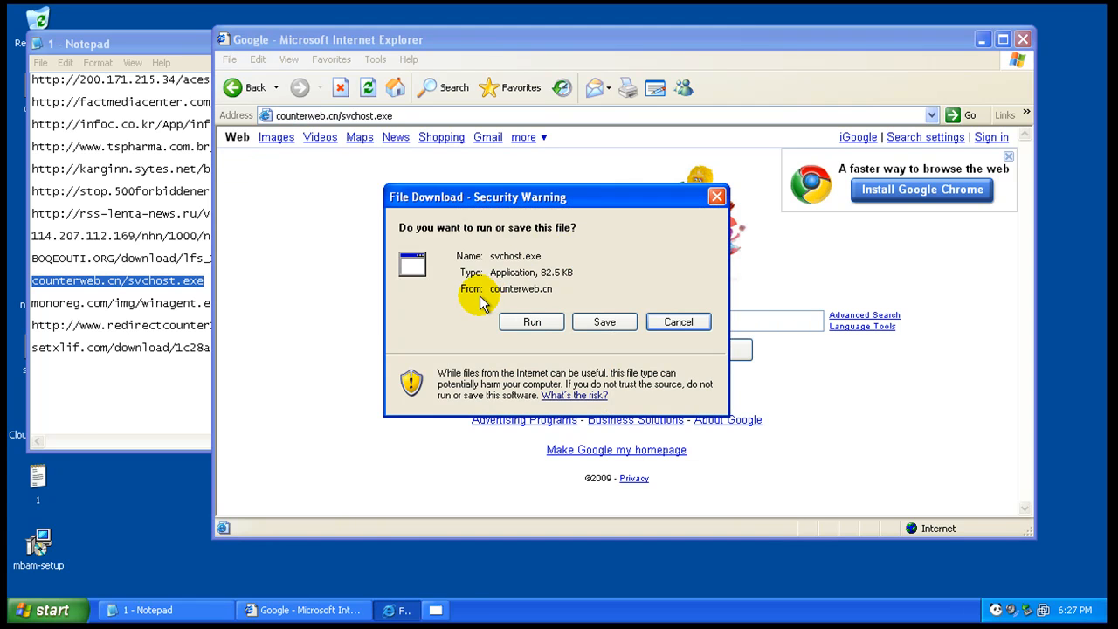
{"action": "left_click", "coordinate": [531, 321]}
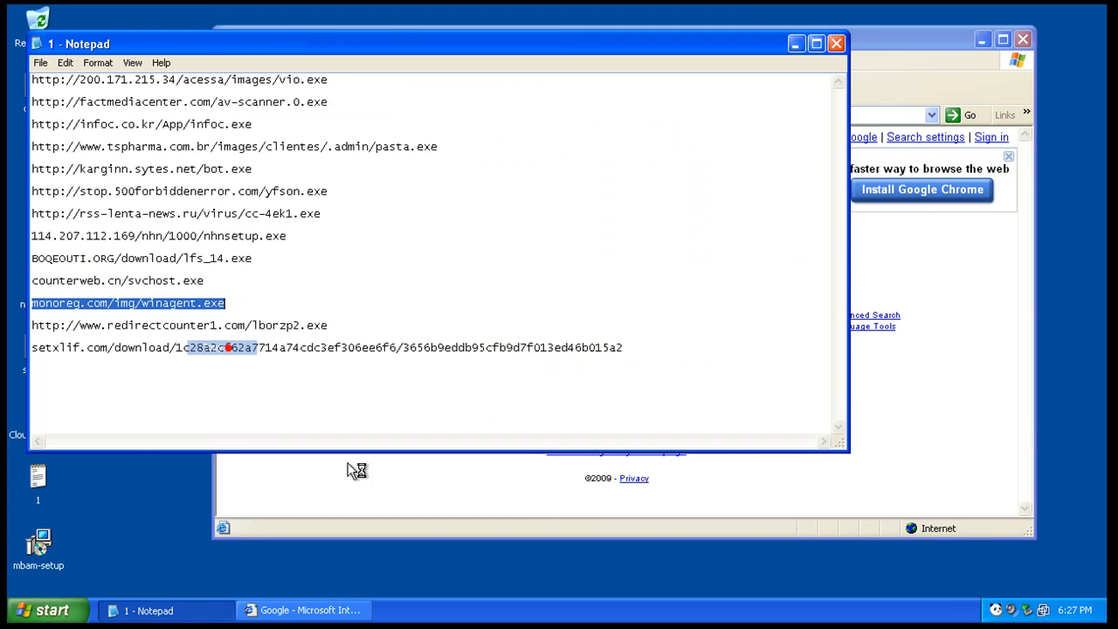
Paste and run winagent.exe, then load the lborzp2.exe link and copy the setxlif link.
{"action": "right_click", "coordinate": [323, 115]}
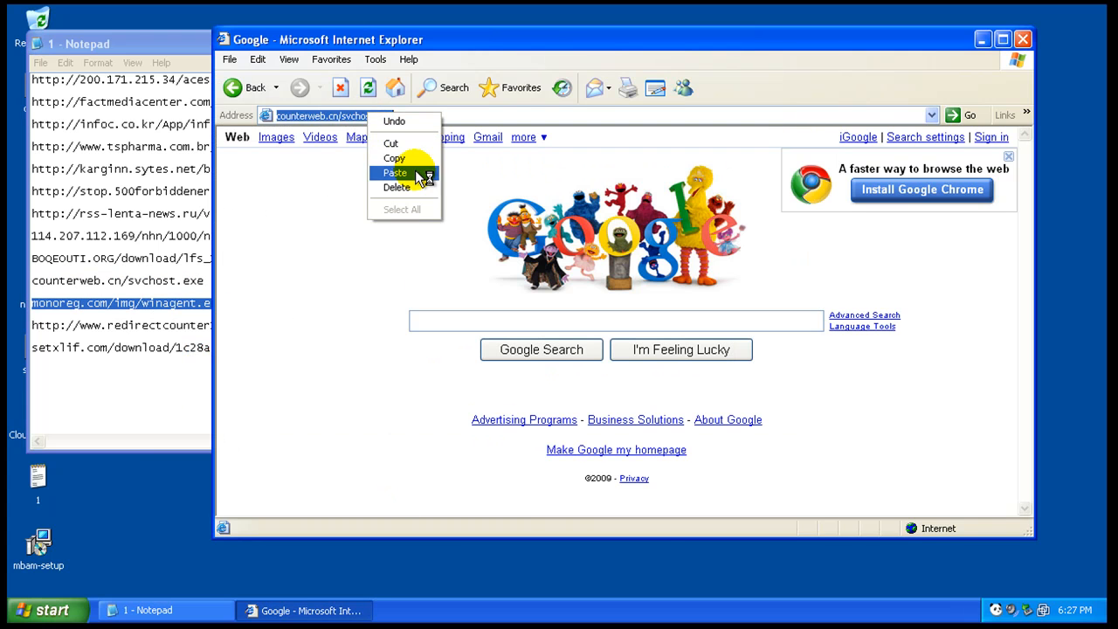
{"action": "left_click", "coordinate": [395, 173]}
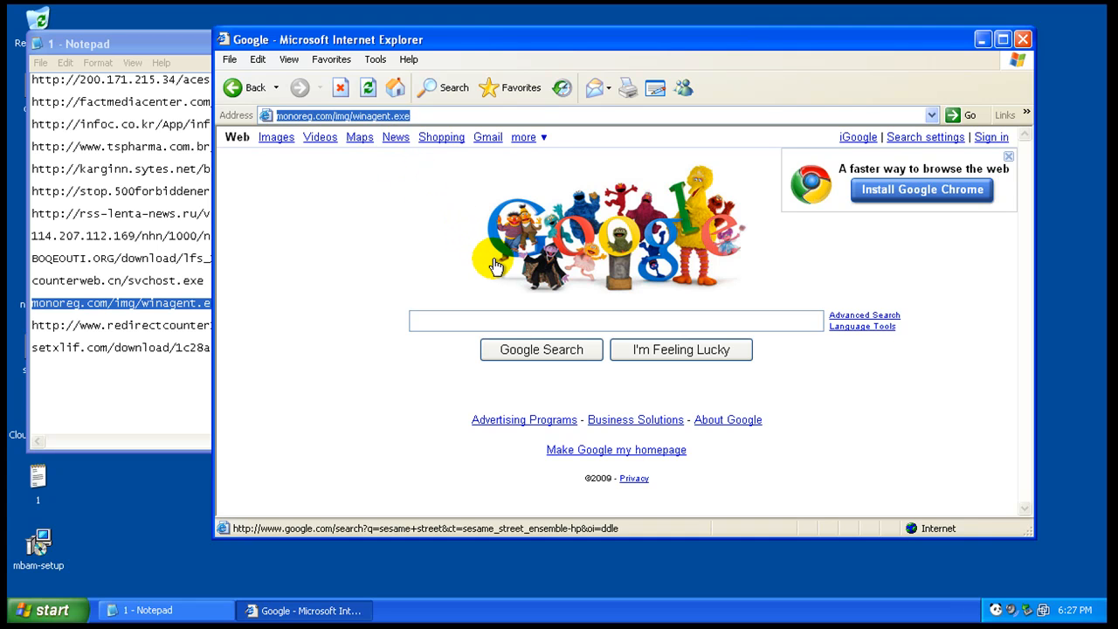
{"action": "mouse_move", "coordinate": [338, 260]}
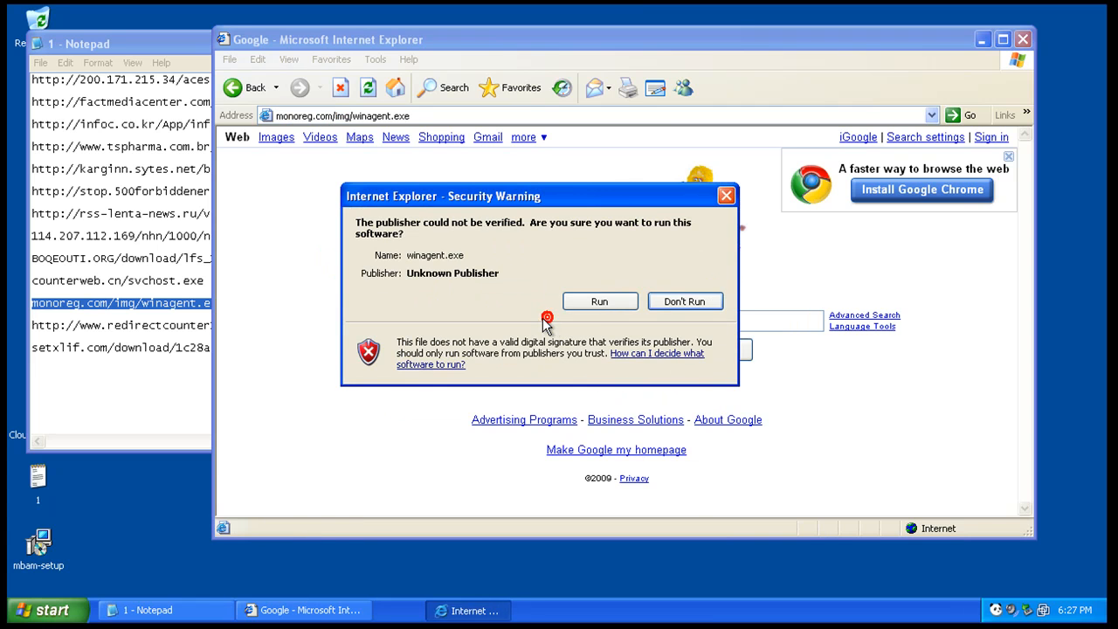
{"action": "left_click", "coordinate": [685, 301]}
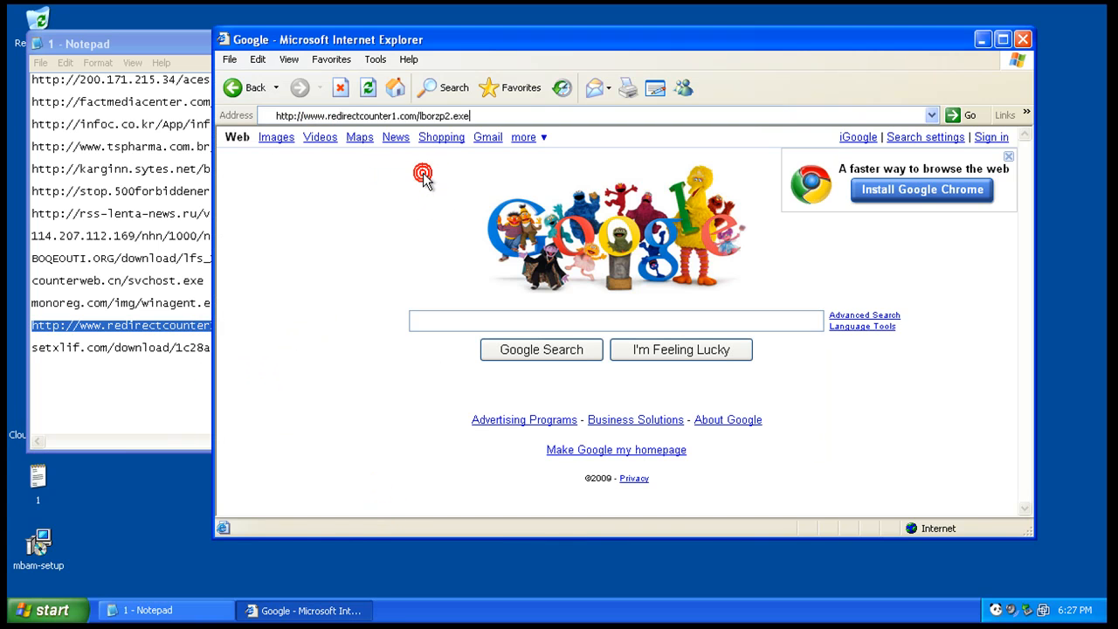
{"action": "left_click", "coordinate": [969, 114]}
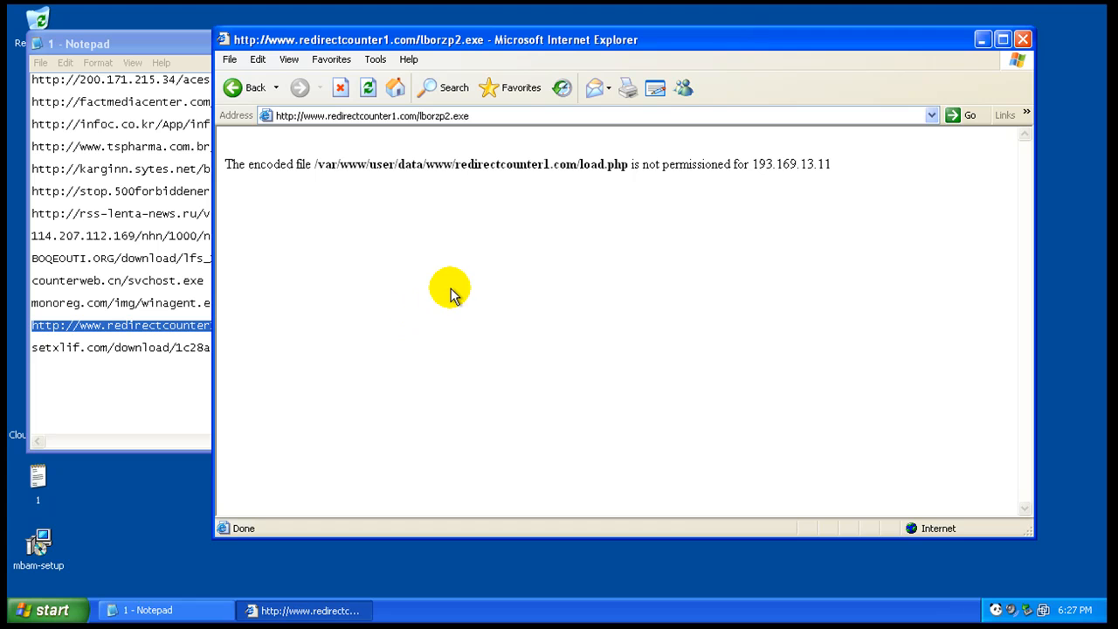
{"action": "mouse_move", "coordinate": [148, 347]}
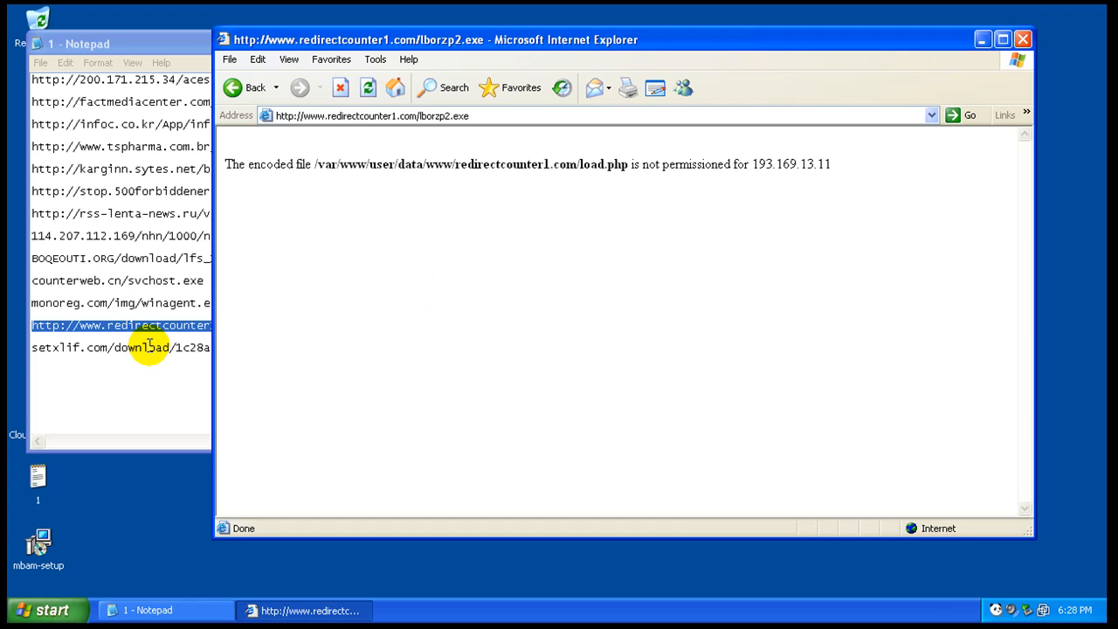
{"action": "right_click", "coordinate": [149, 347]}
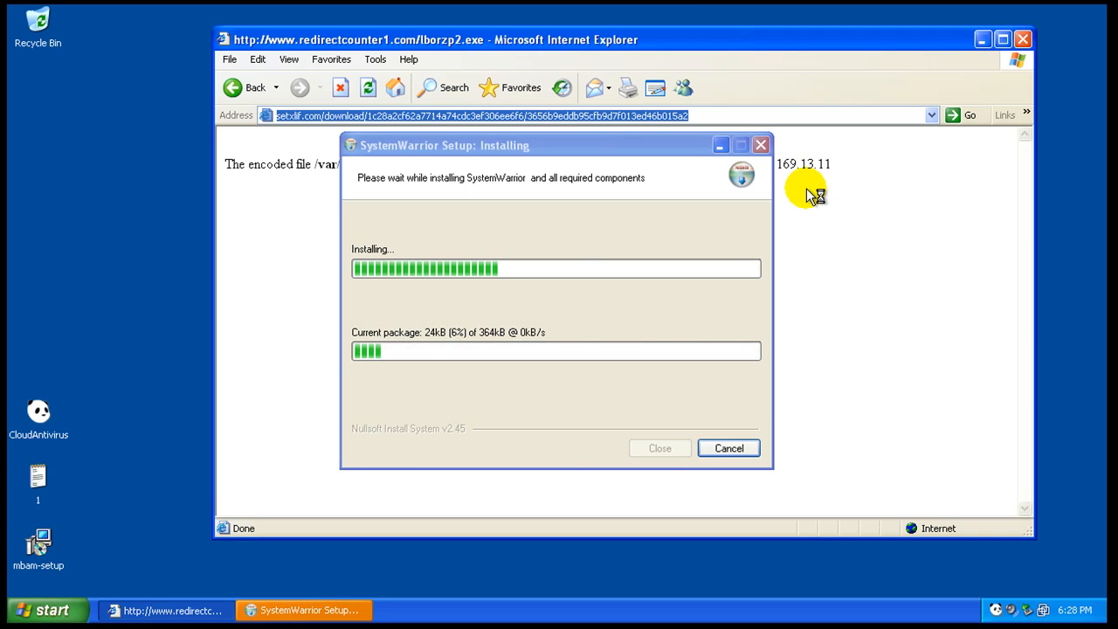
Let SystemWarrior 1.2.0.64 setup finish installing, then close Internet Explorer.
{"action": "left_click", "coordinate": [728, 447]}
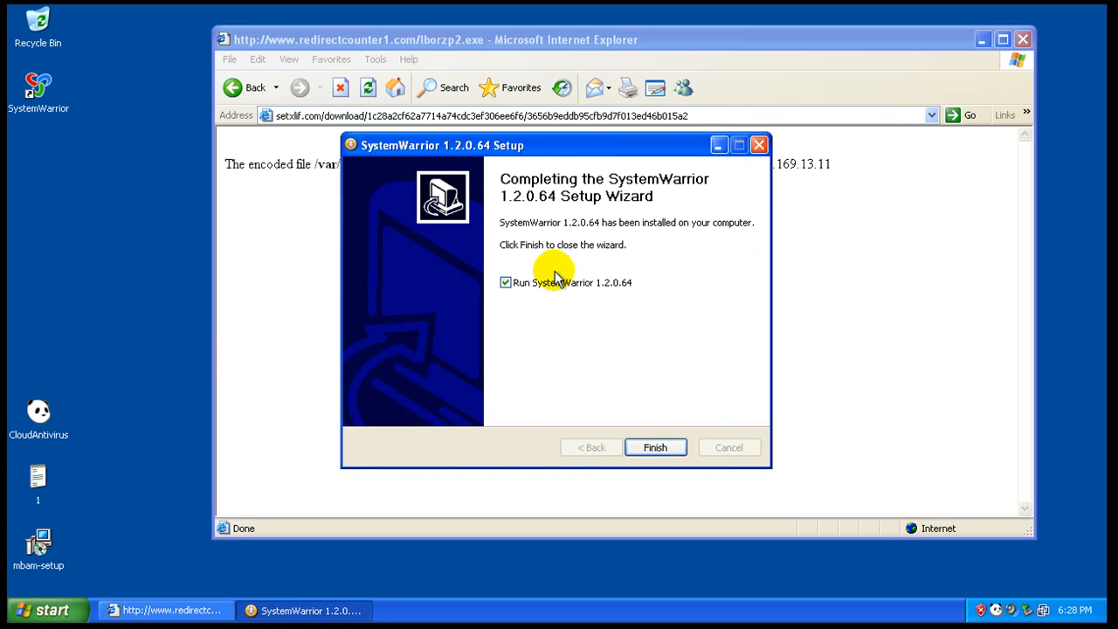
{"action": "left_click", "coordinate": [655, 447]}
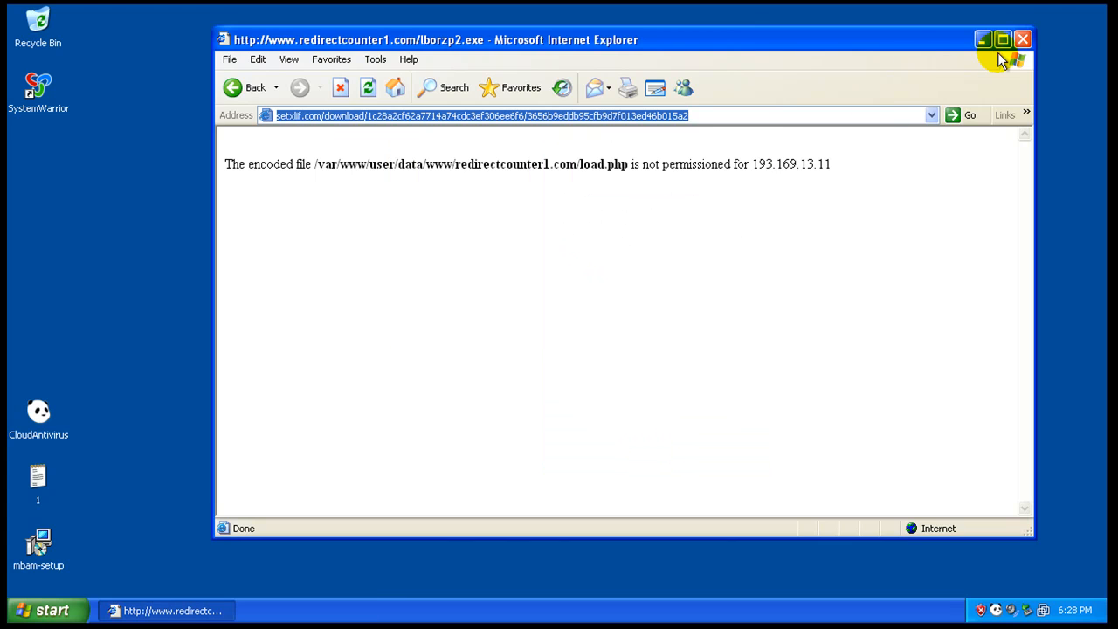
{"action": "left_click", "coordinate": [1023, 40]}
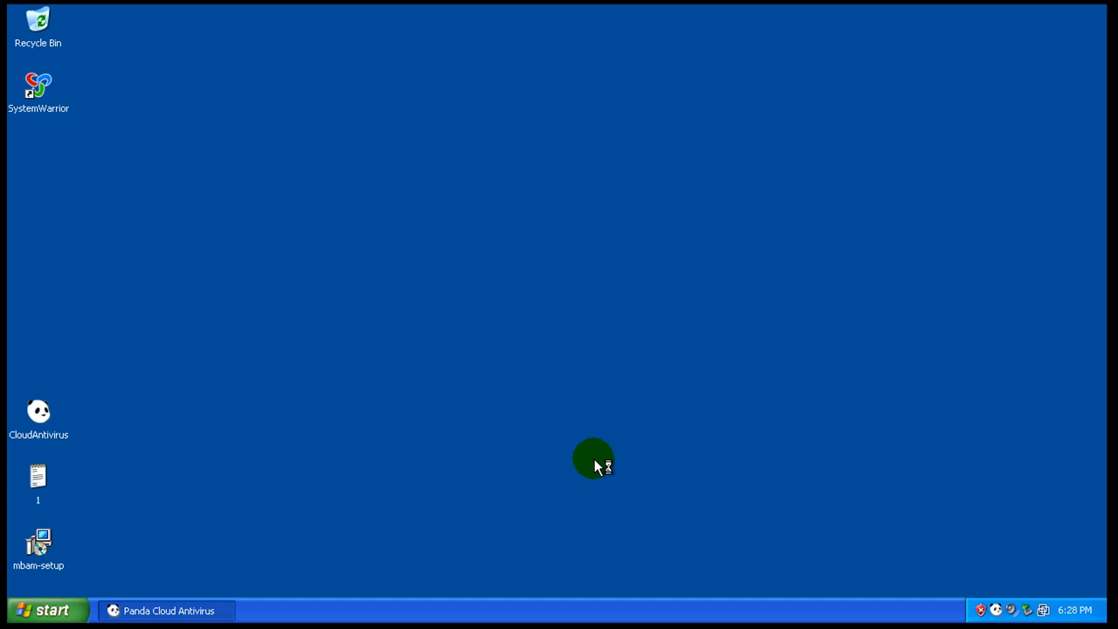
Open Panda Cloud Antivirus and choose to scan specific items.
{"action": "left_click", "coordinate": [166, 610]}
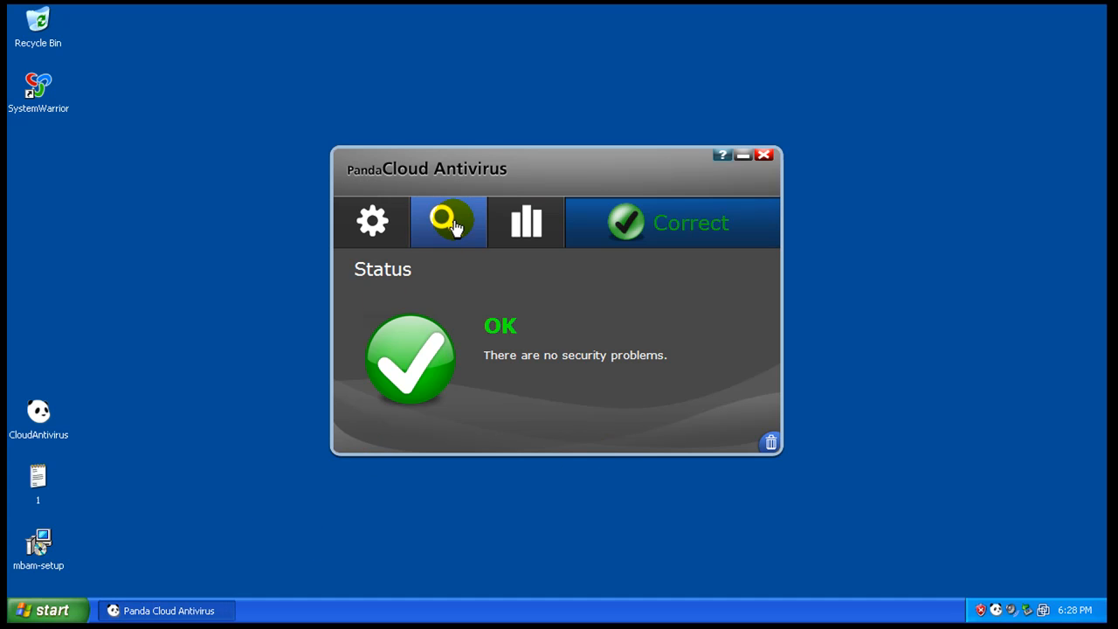
{"action": "left_click", "coordinate": [448, 222]}
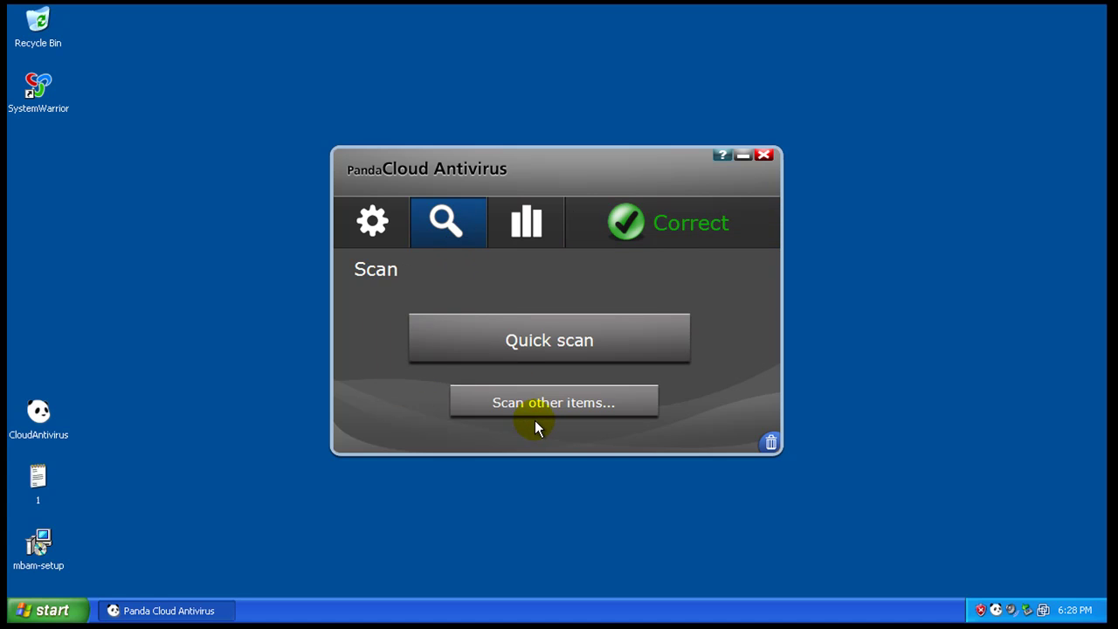
{"action": "mouse_move", "coordinate": [545, 415]}
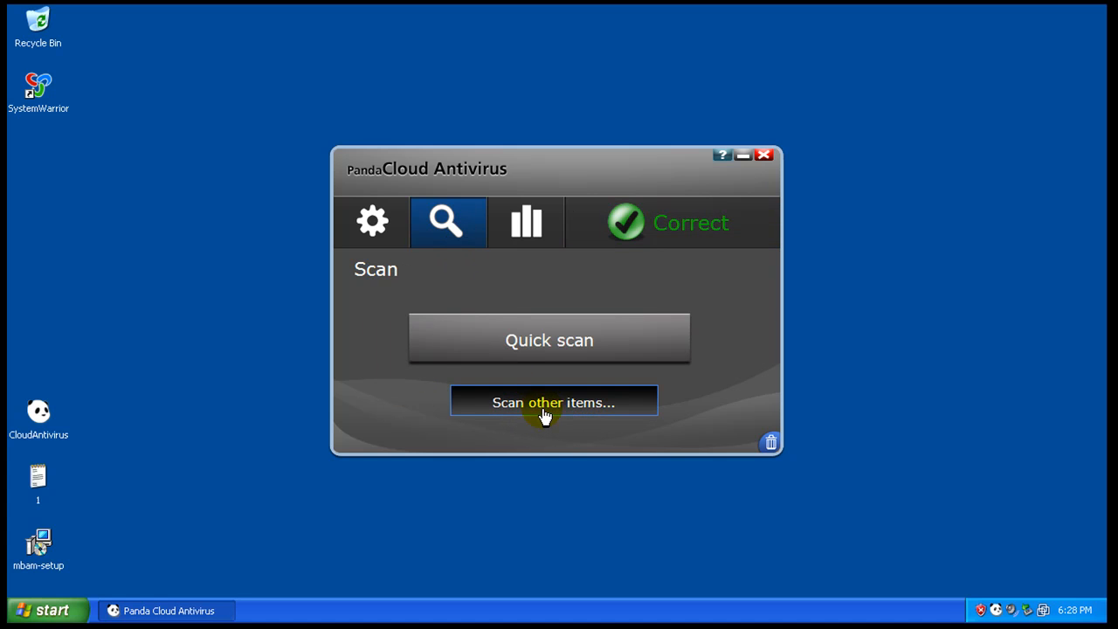
{"action": "left_click", "coordinate": [554, 402]}
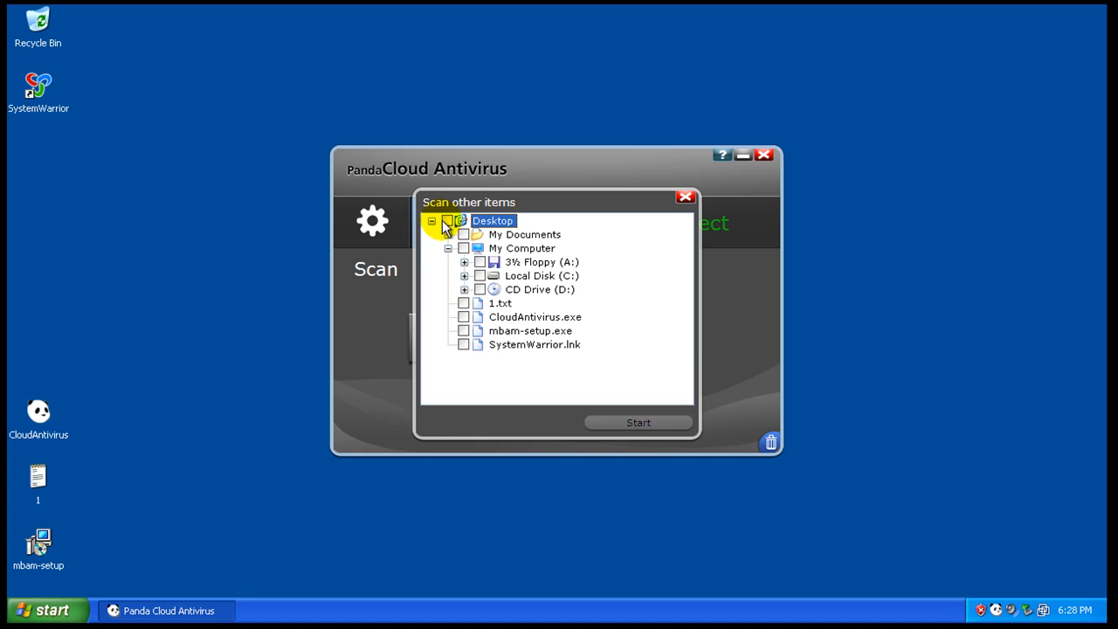
Check Desktop, My Documents and Local Disk (C:), excluding the floppy, and start scanning.
{"action": "left_click", "coordinate": [447, 220]}
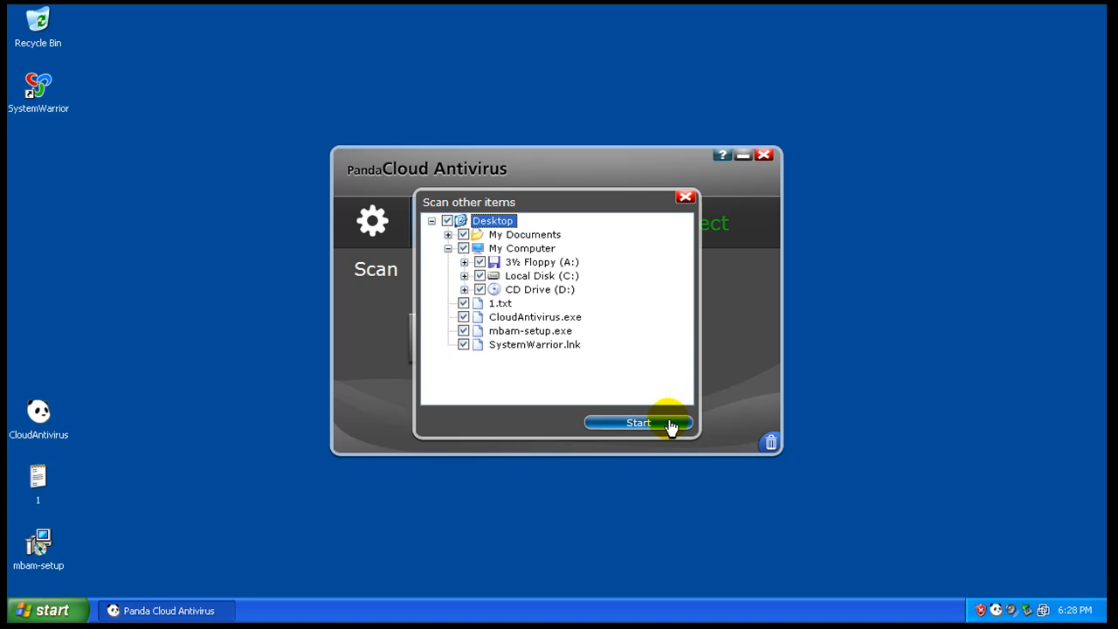
{"action": "left_click", "coordinate": [541, 262]}
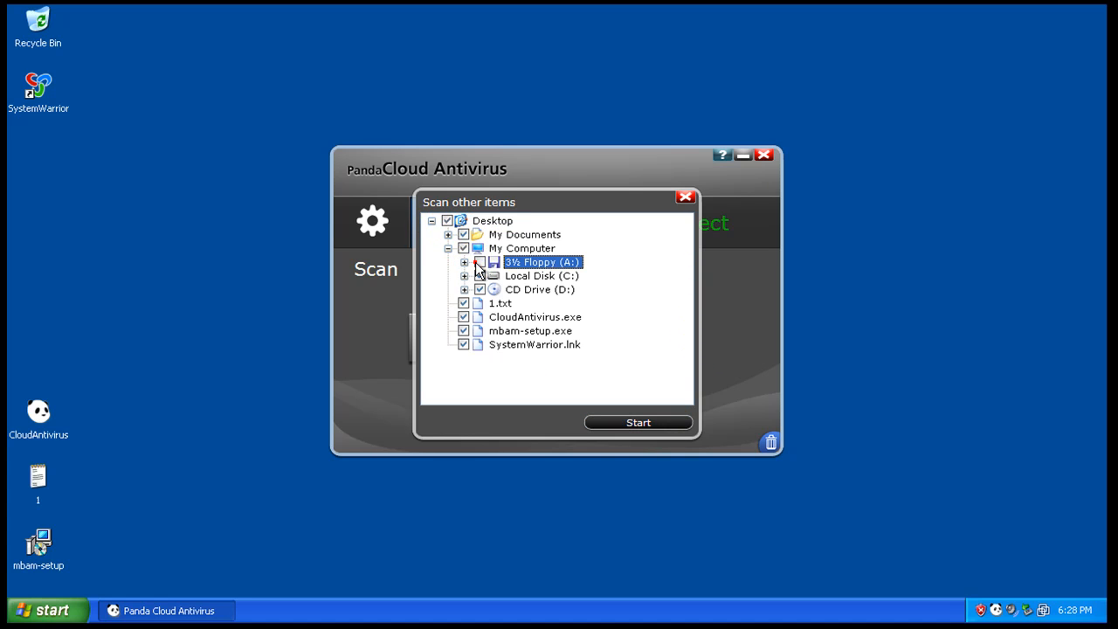
{"action": "left_click", "coordinate": [539, 289]}
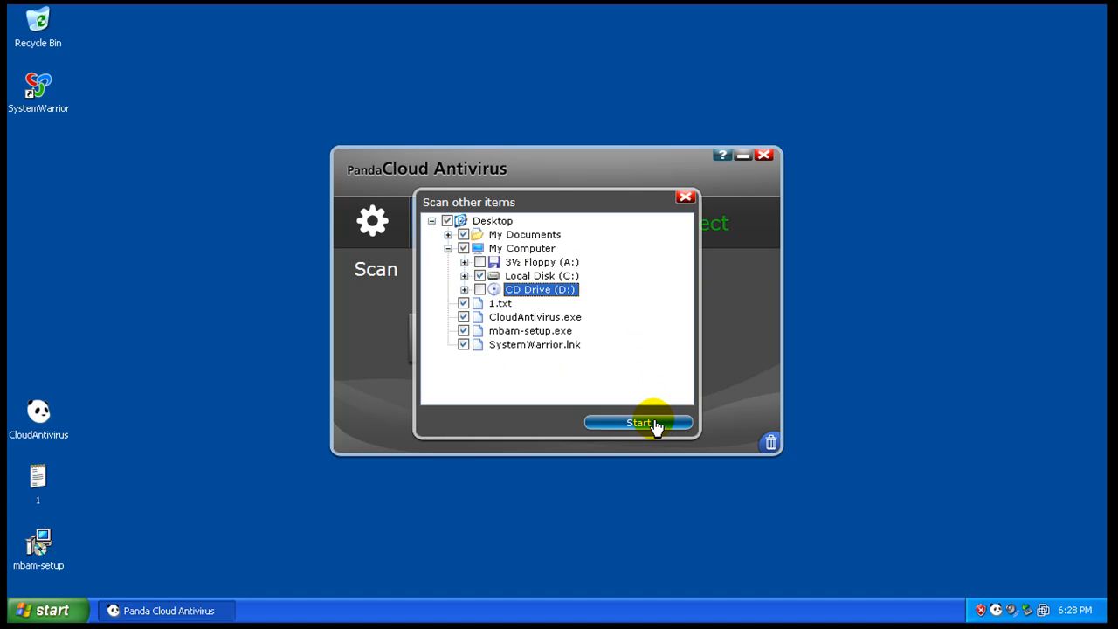
{"action": "left_click", "coordinate": [637, 423]}
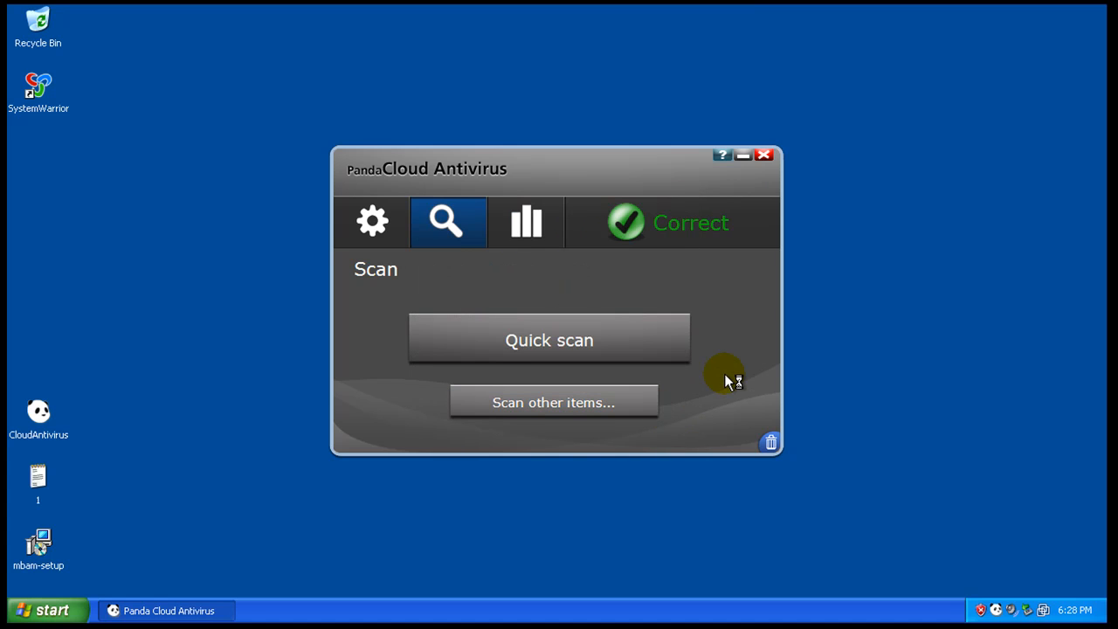
{"action": "left_click", "coordinate": [548, 340]}
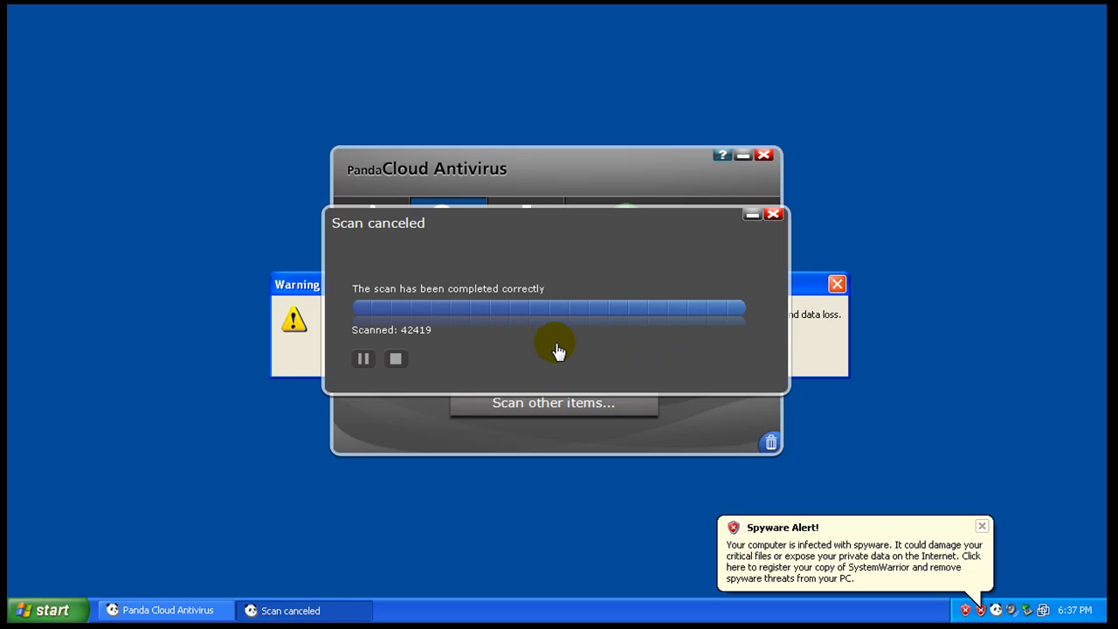
{"action": "mouse_move", "coordinate": [452, 363]}
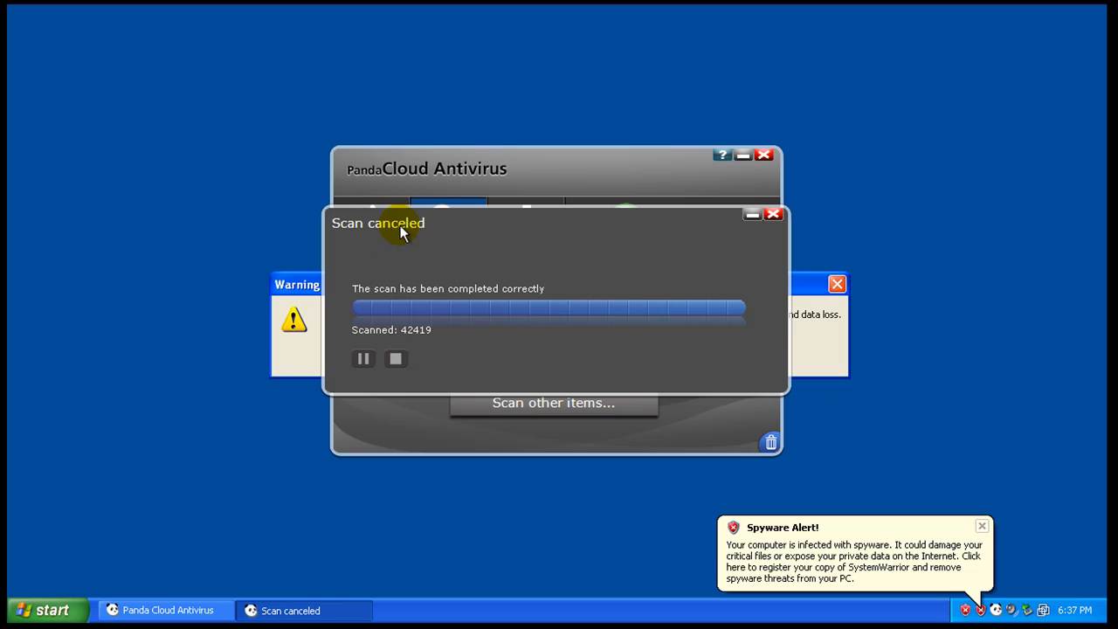
{"action": "mouse_move", "coordinate": [400, 307]}
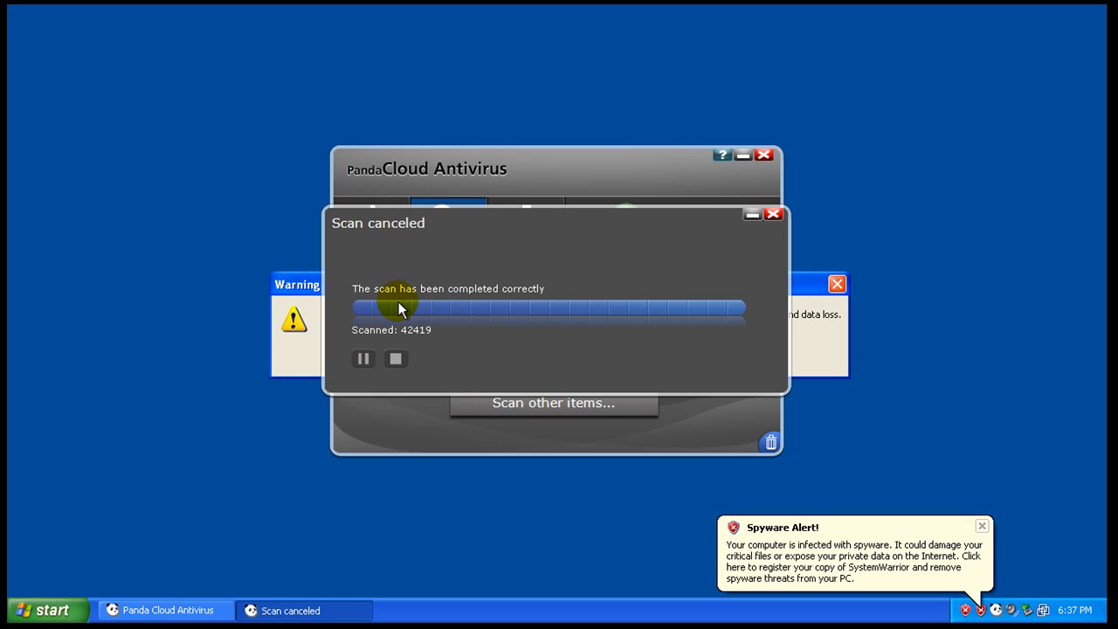
{"action": "mouse_move", "coordinate": [368, 301]}
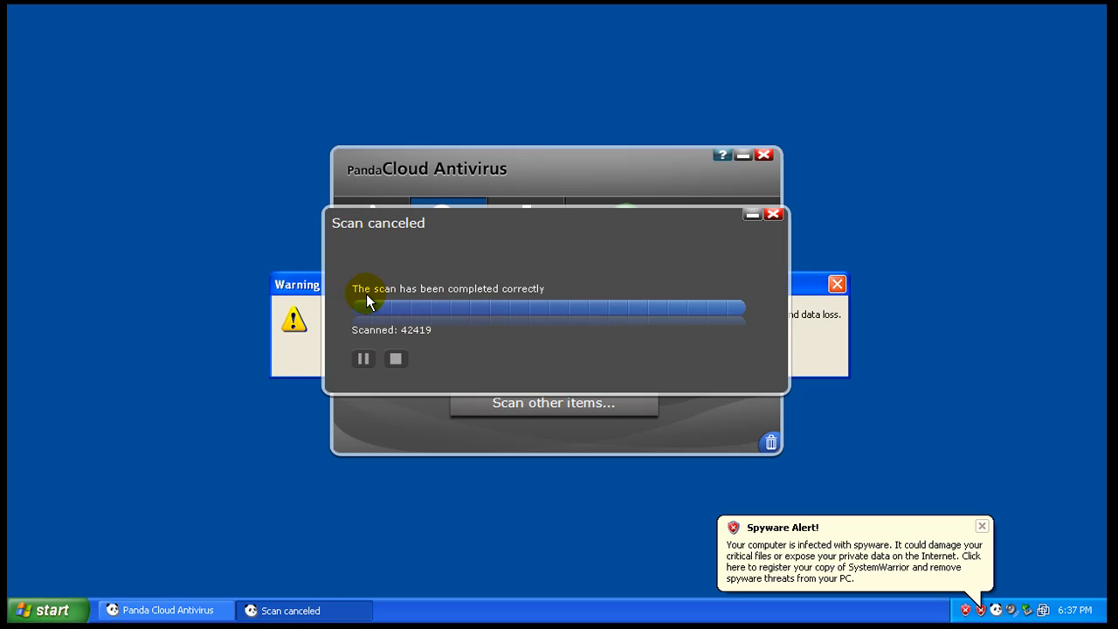
{"action": "mouse_move", "coordinate": [503, 303]}
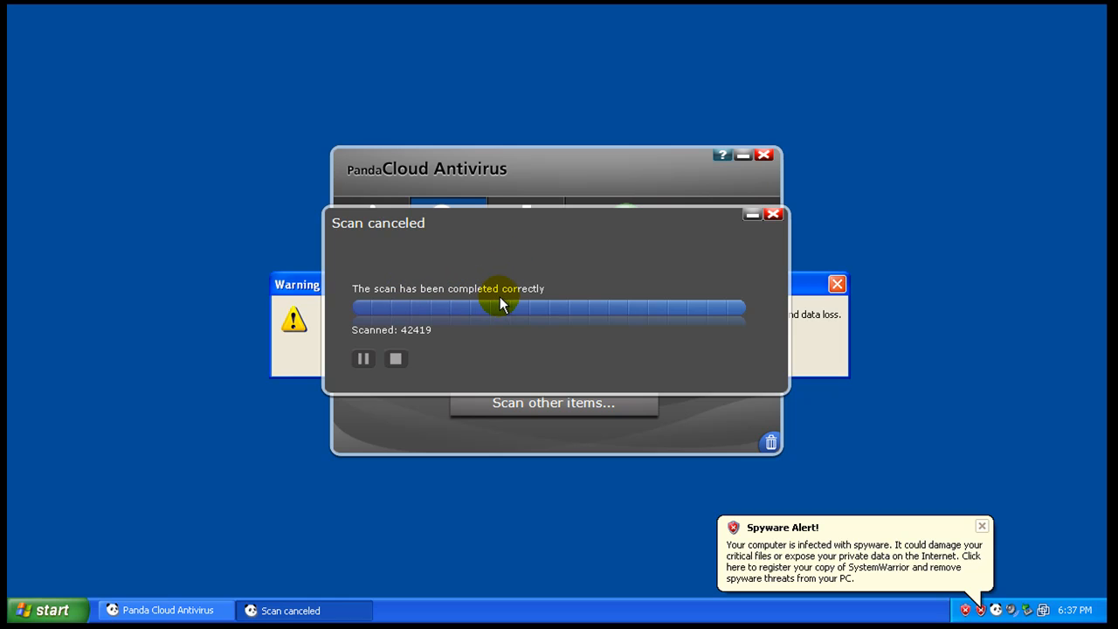
{"action": "mouse_move", "coordinate": [792, 203]}
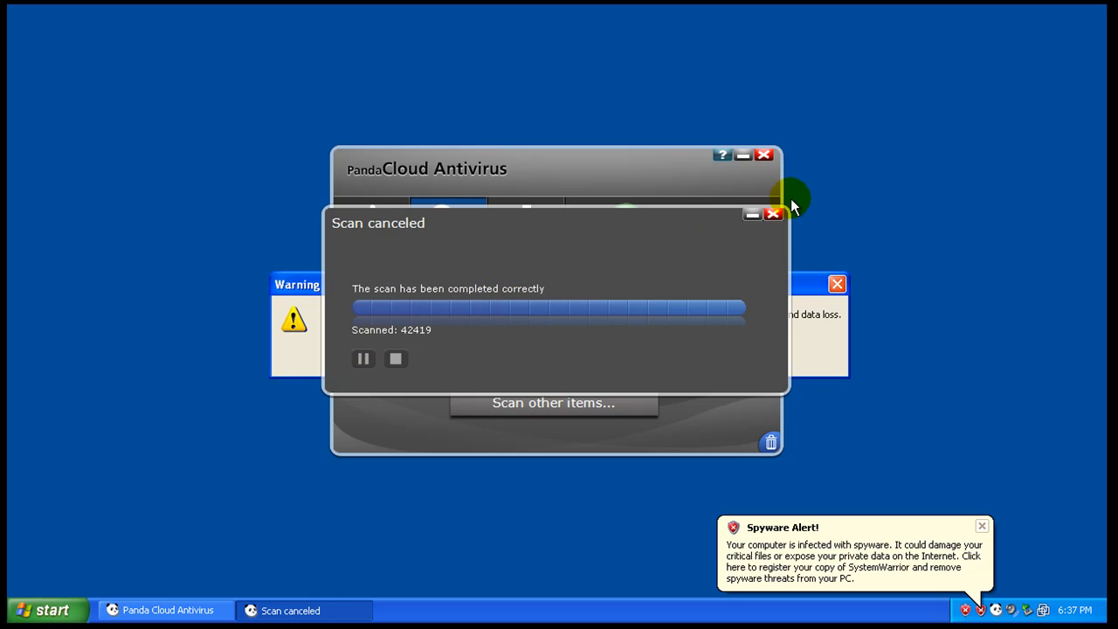
Close the Scan canceled results and Panda window, OK the fake warning, and close Security Tool.
{"action": "left_click", "coordinate": [772, 214]}
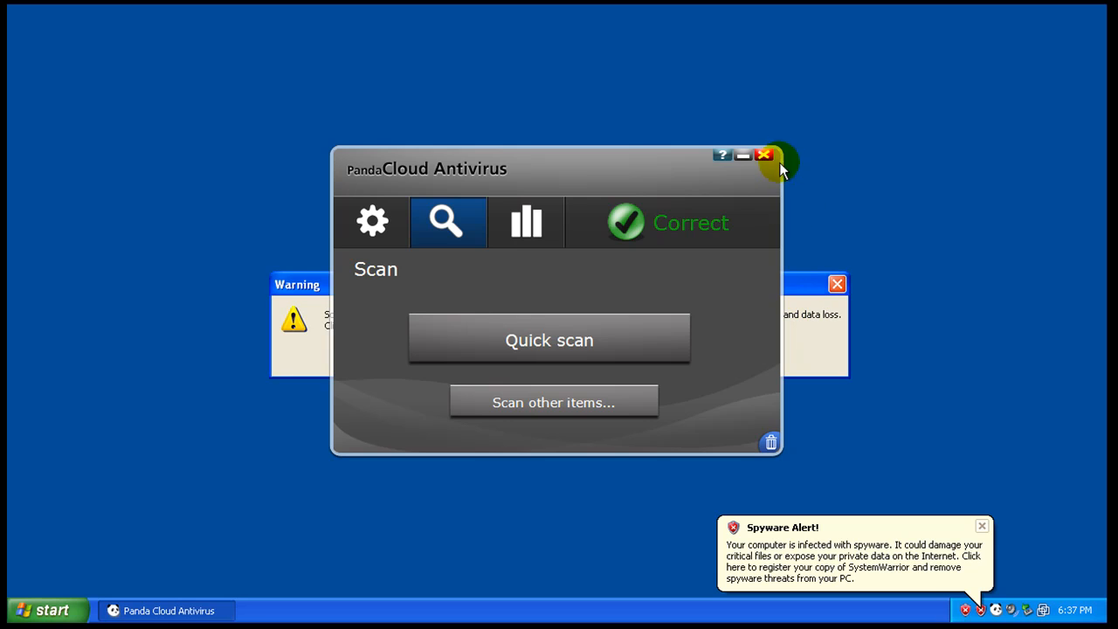
{"action": "left_click", "coordinate": [763, 155]}
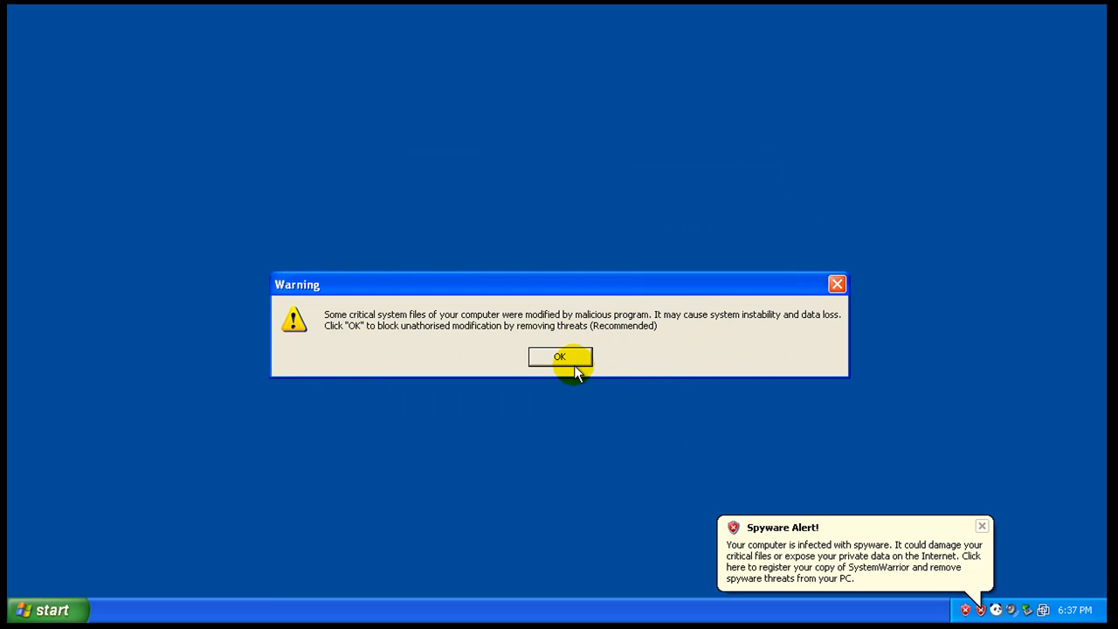
{"action": "left_click", "coordinate": [559, 356]}
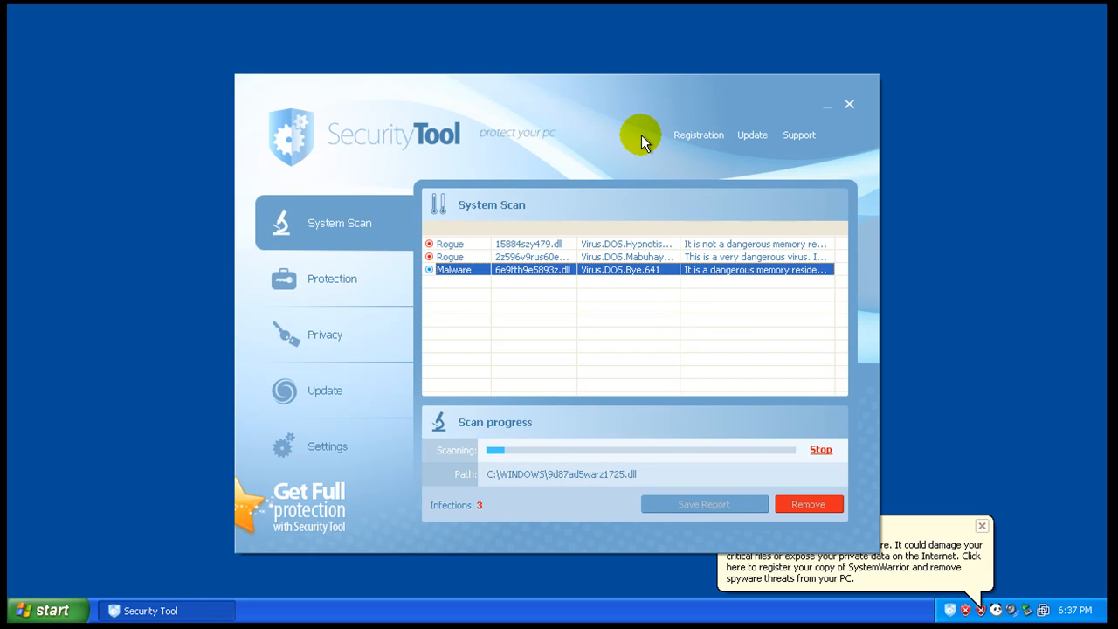
{"action": "left_click", "coordinate": [848, 104]}
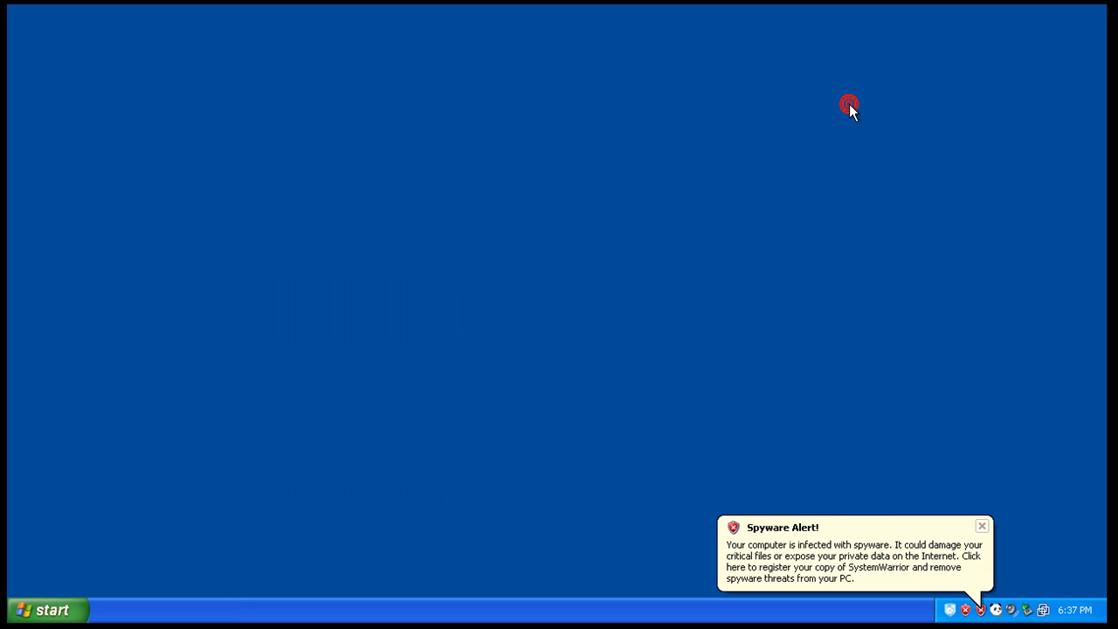
{"action": "mouse_move", "coordinate": [63, 609]}
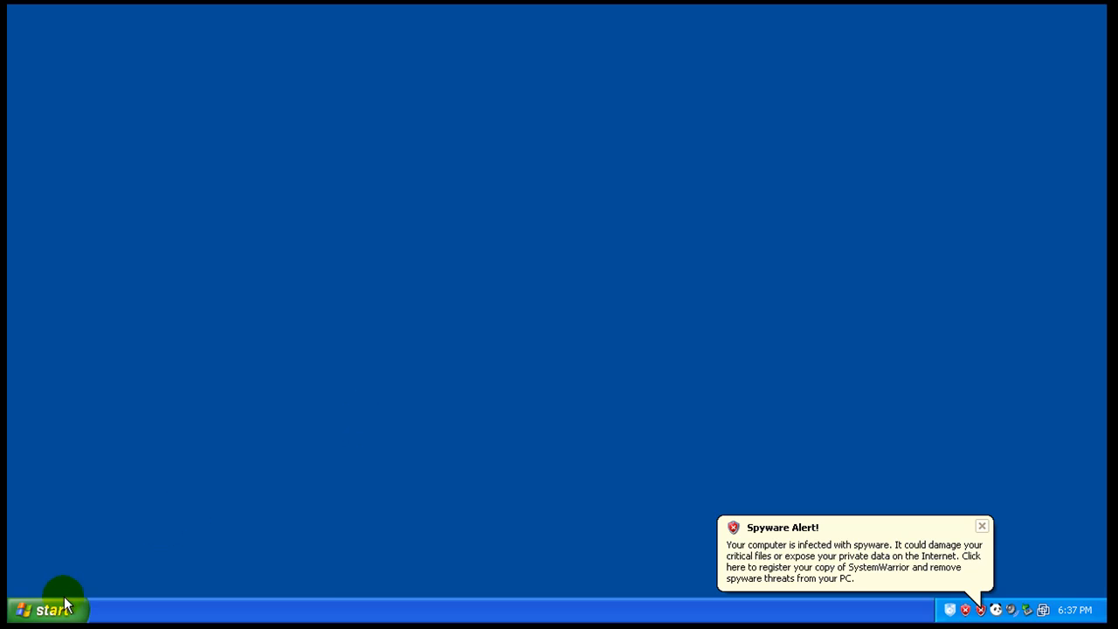
{"action": "left_click", "coordinate": [44, 609]}
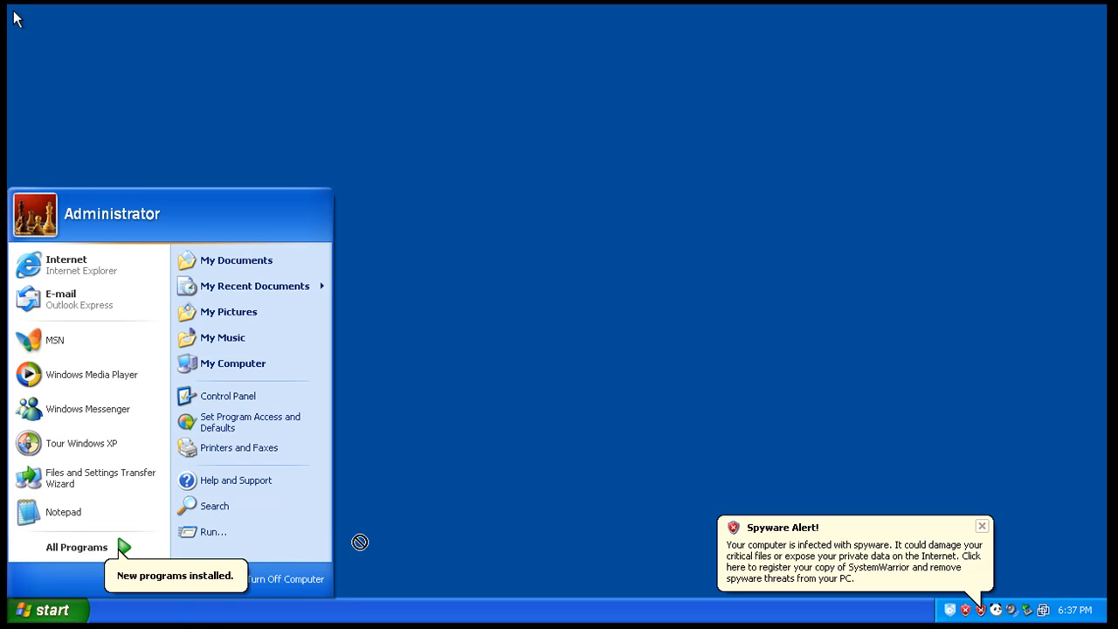
{"action": "mouse_move", "coordinate": [484, 425]}
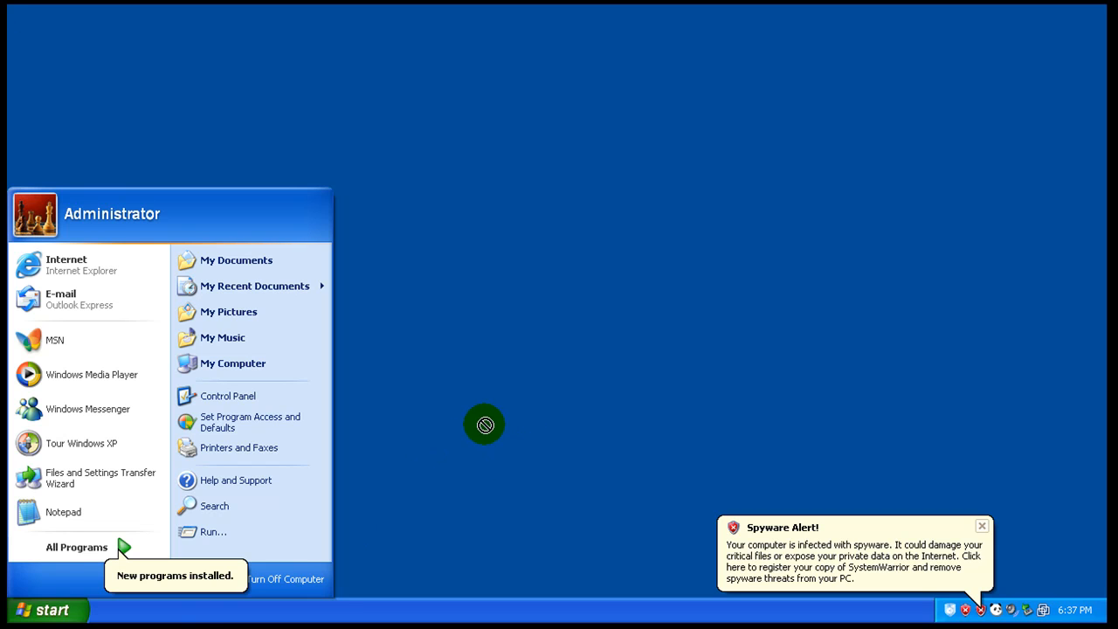
{"action": "mouse_move", "coordinate": [321, 563]}
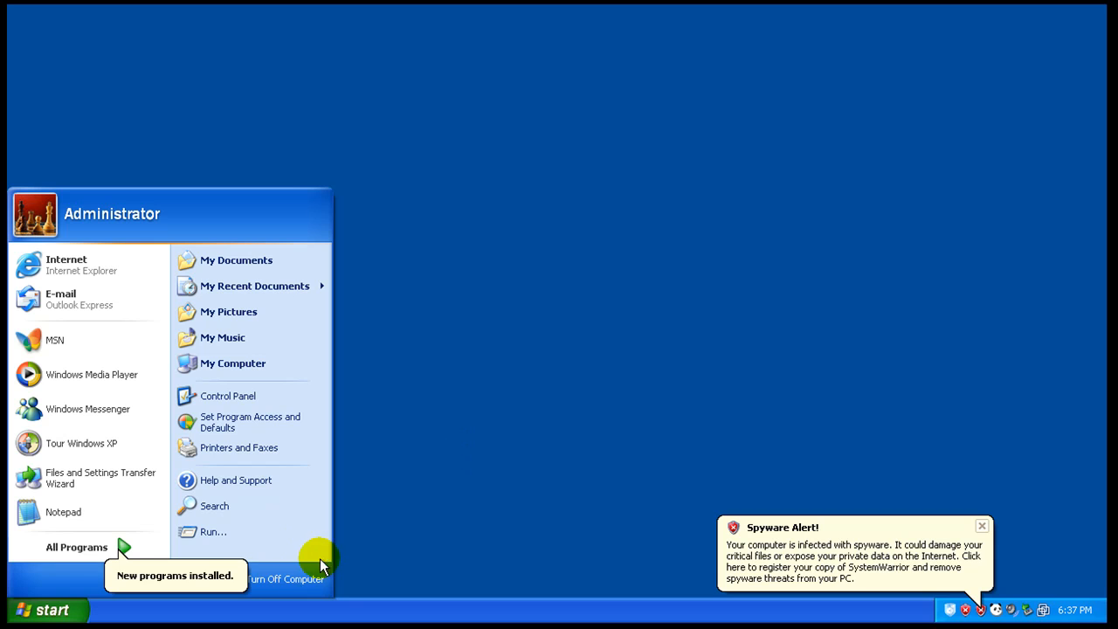
{"action": "mouse_move", "coordinate": [280, 580]}
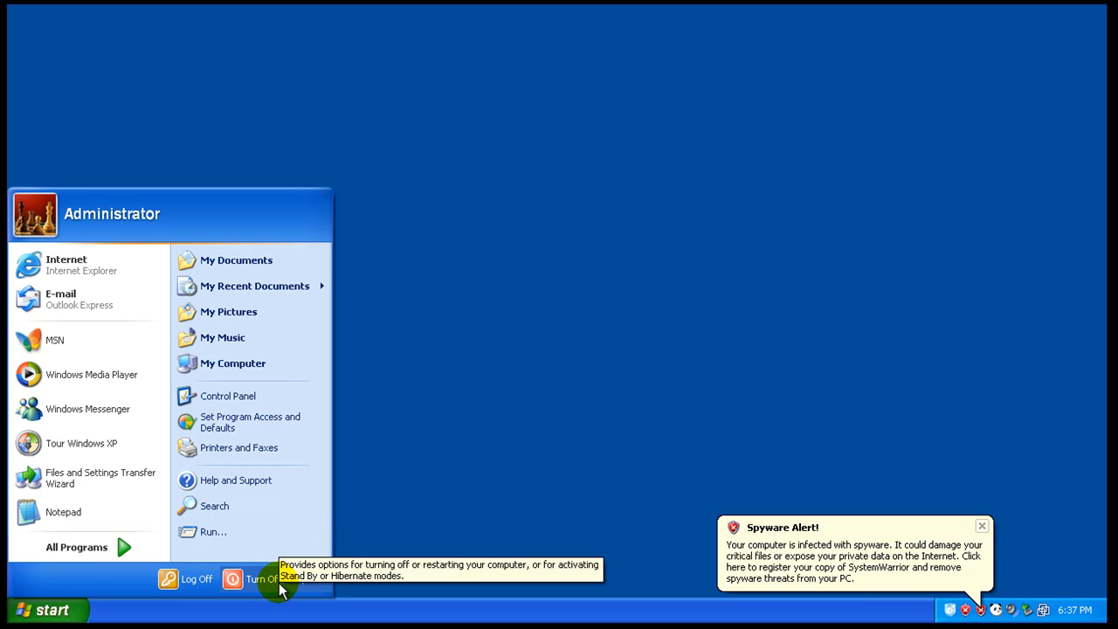
{"action": "left_click", "coordinate": [76, 546]}
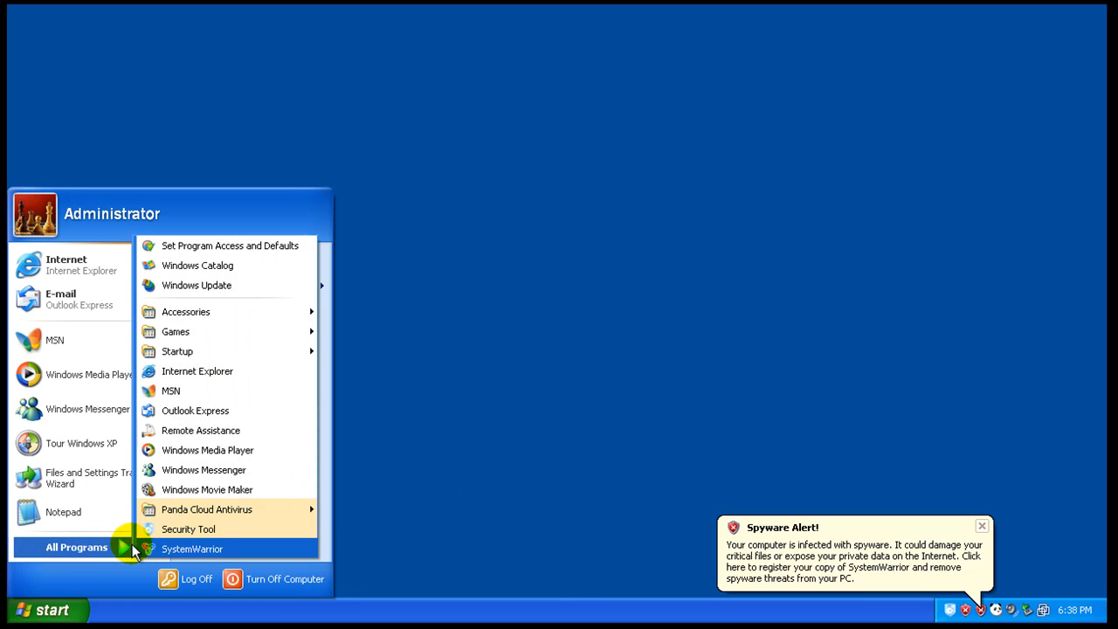
{"action": "mouse_move", "coordinate": [206, 509]}
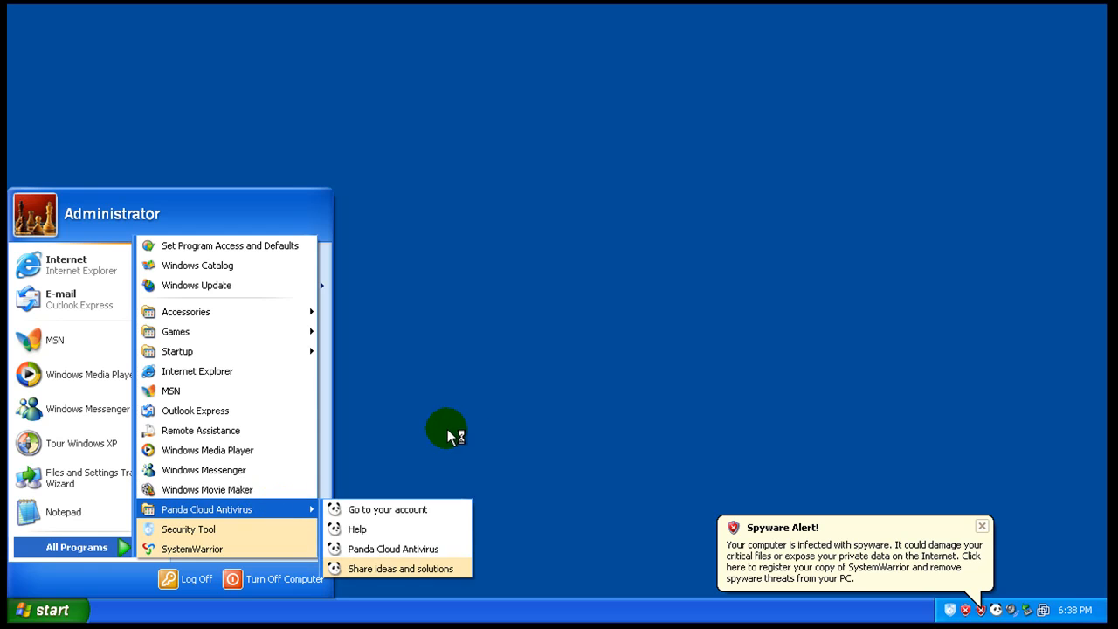
{"action": "left_click", "coordinate": [437, 415]}
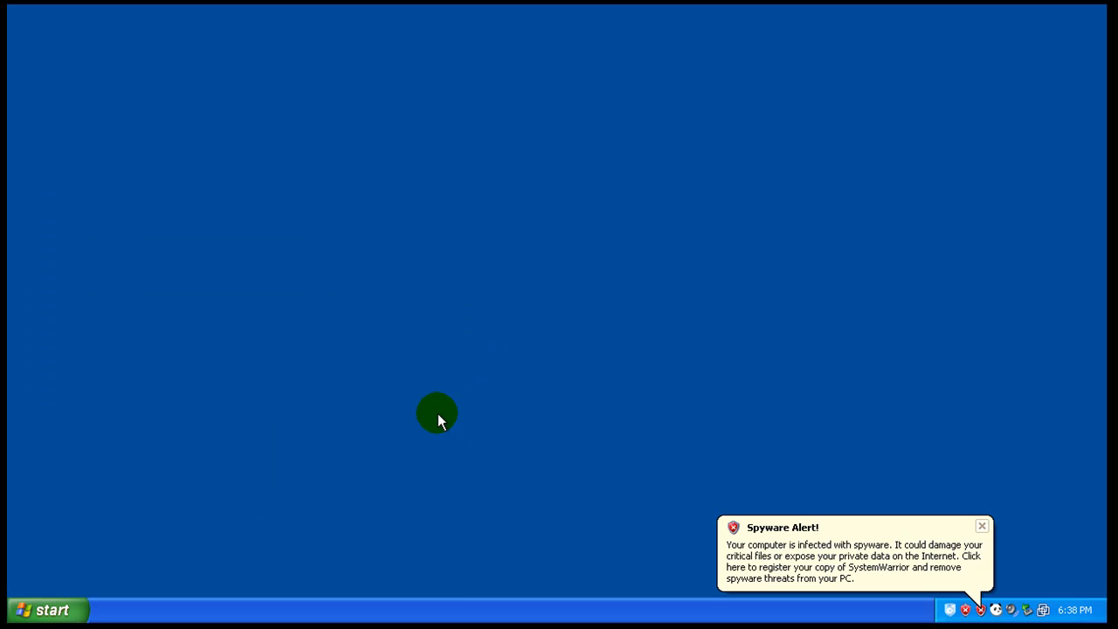
{"action": "left_click", "coordinate": [980, 525]}
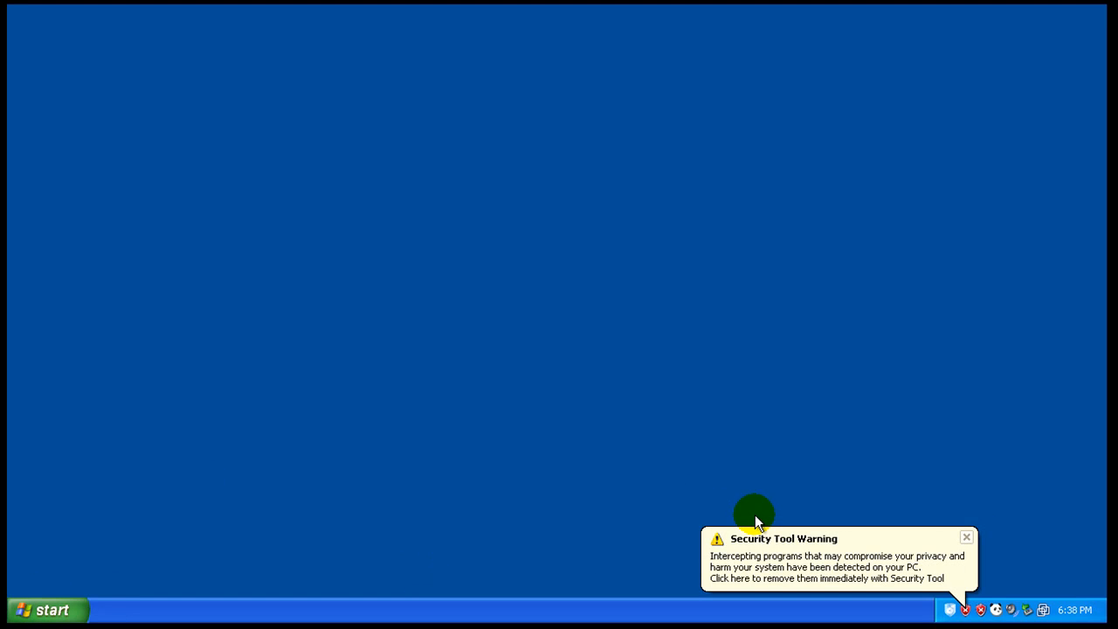
{"action": "left_click", "coordinate": [825, 568]}
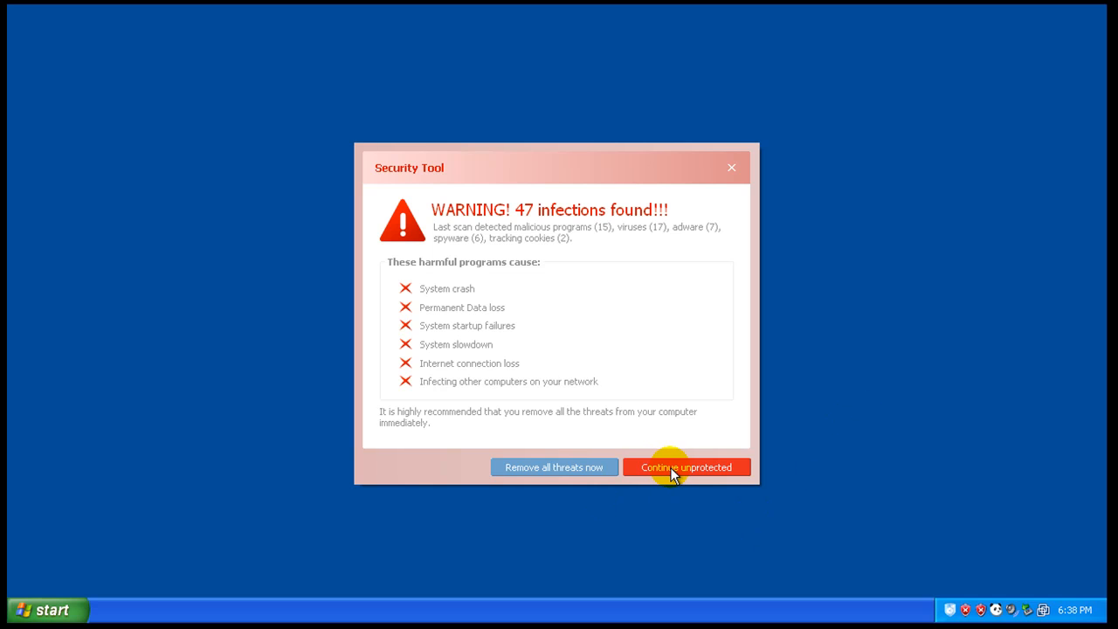
{"action": "left_click", "coordinate": [686, 466]}
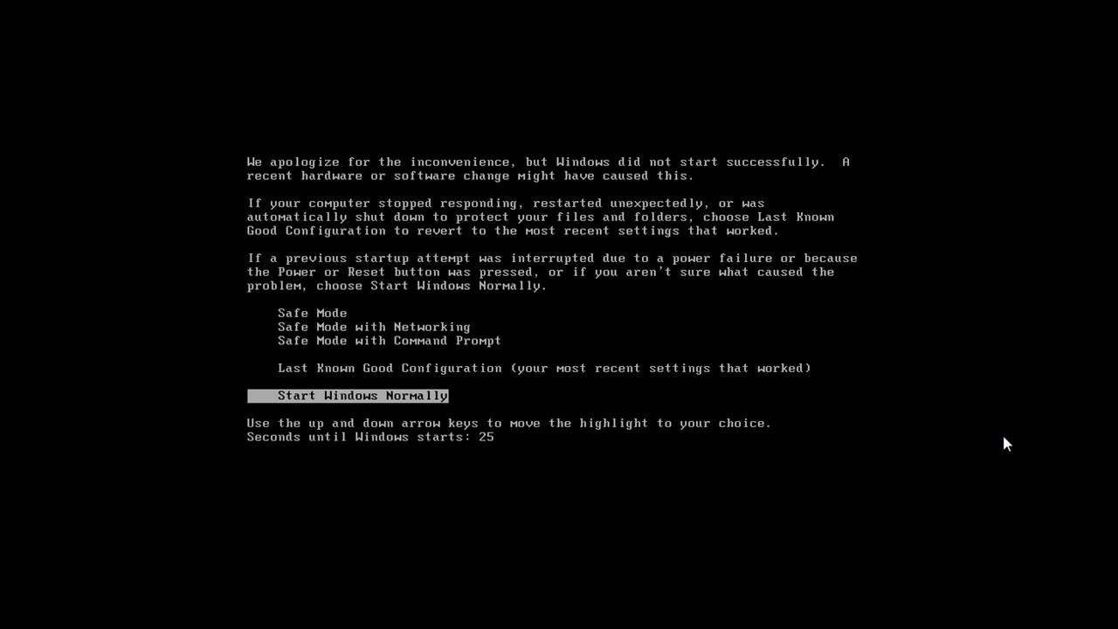
{"action": "mouse_move", "coordinate": [975, 289]}
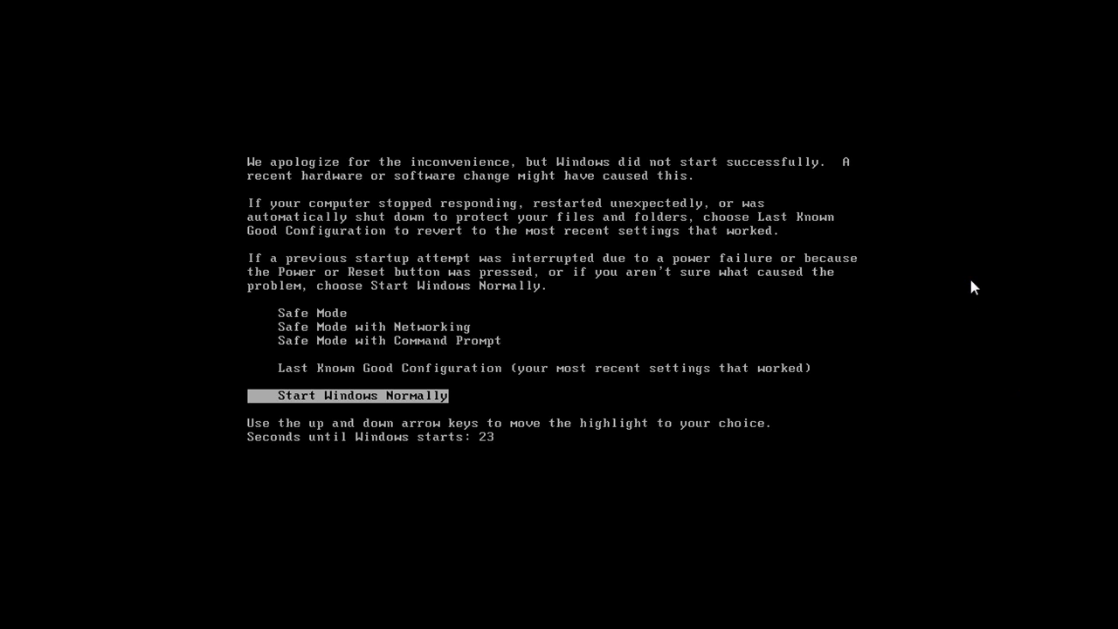
{"action": "mouse_move", "coordinate": [881, 319]}
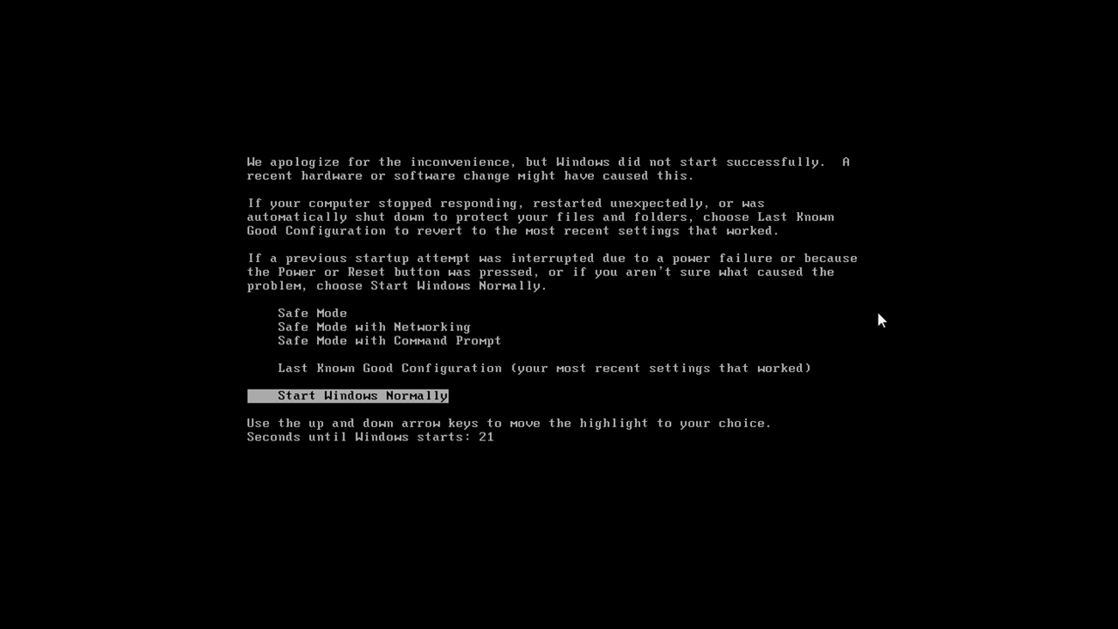
{"action": "mouse_move", "coordinate": [808, 353]}
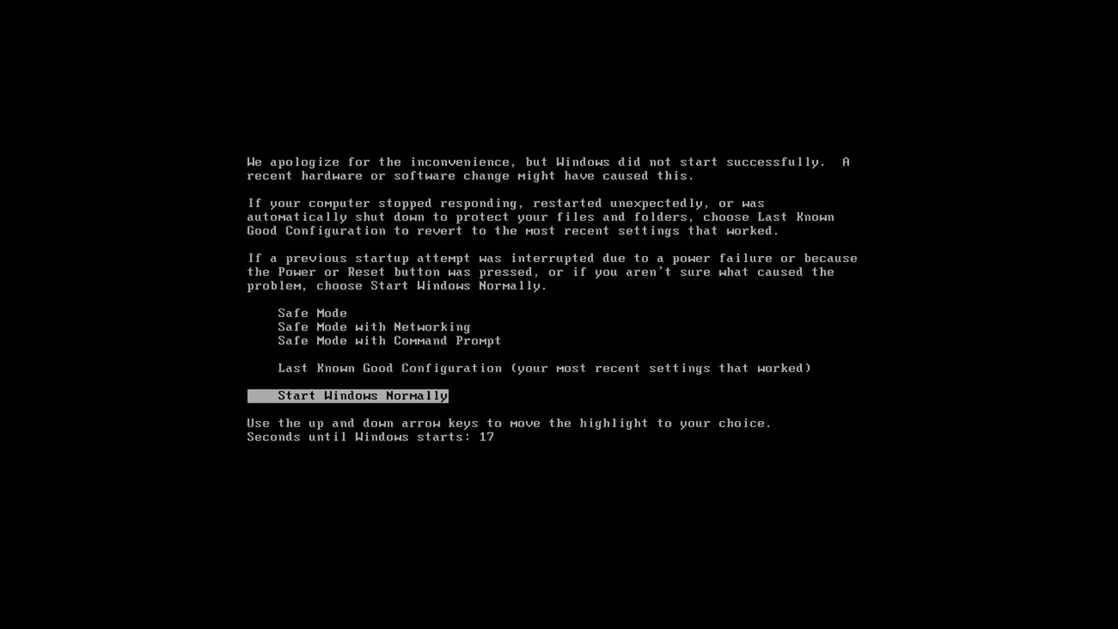
Stop the boot menu countdown and choose Start Windows Normally.
{"action": "key", "text": "up"}
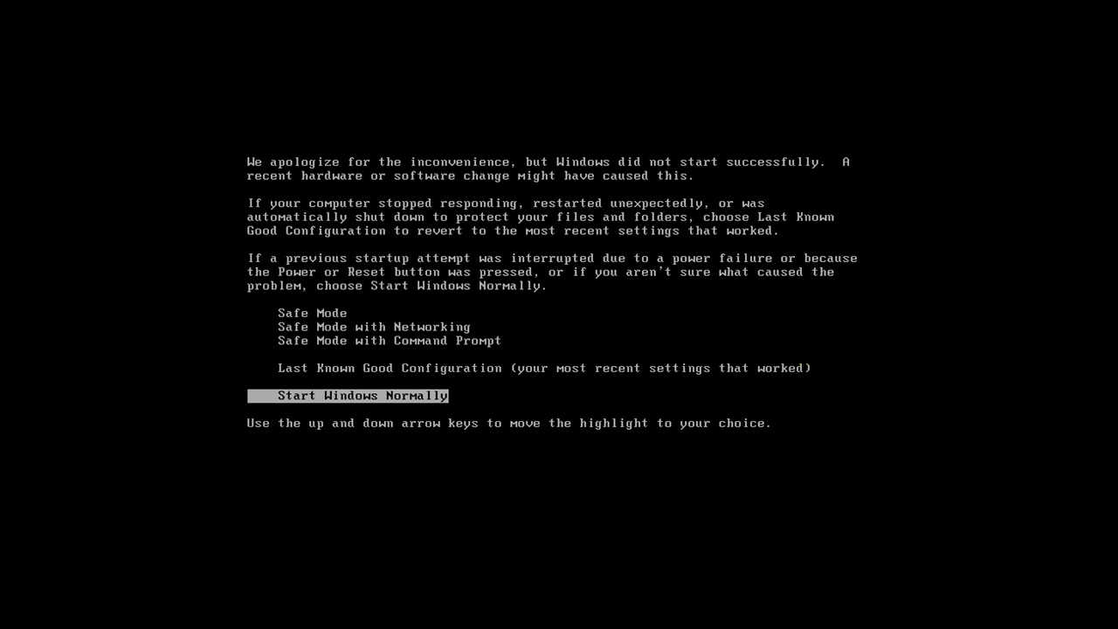
{"action": "key", "text": "Up"}
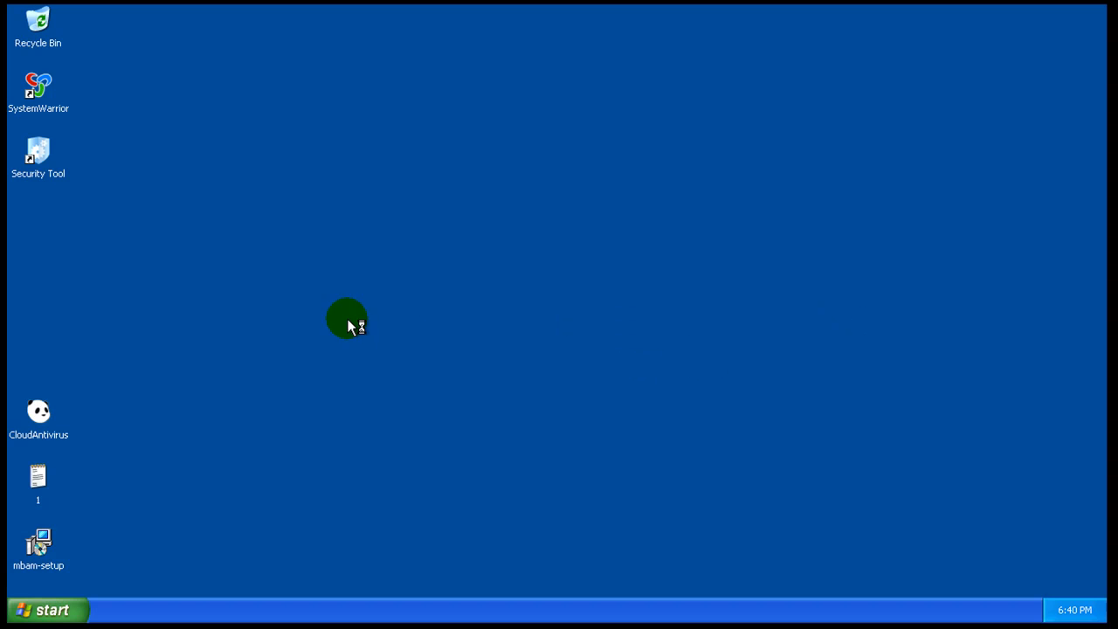
{"action": "mouse_move", "coordinate": [518, 502]}
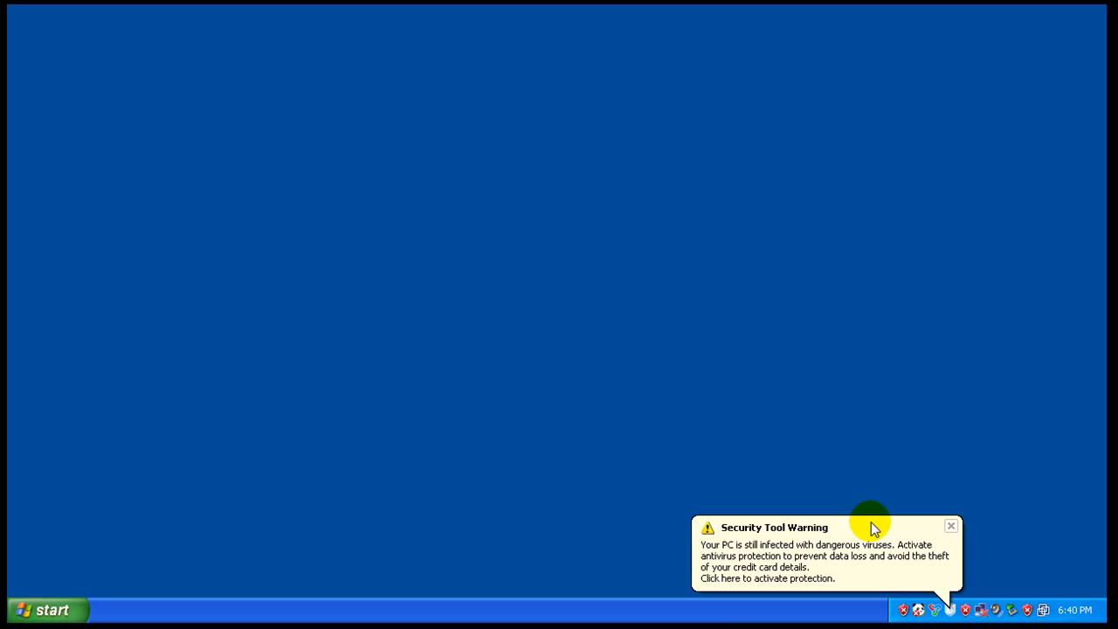
Close the Security Tool Warning balloon above the system tray.
{"action": "left_click", "coordinate": [950, 525]}
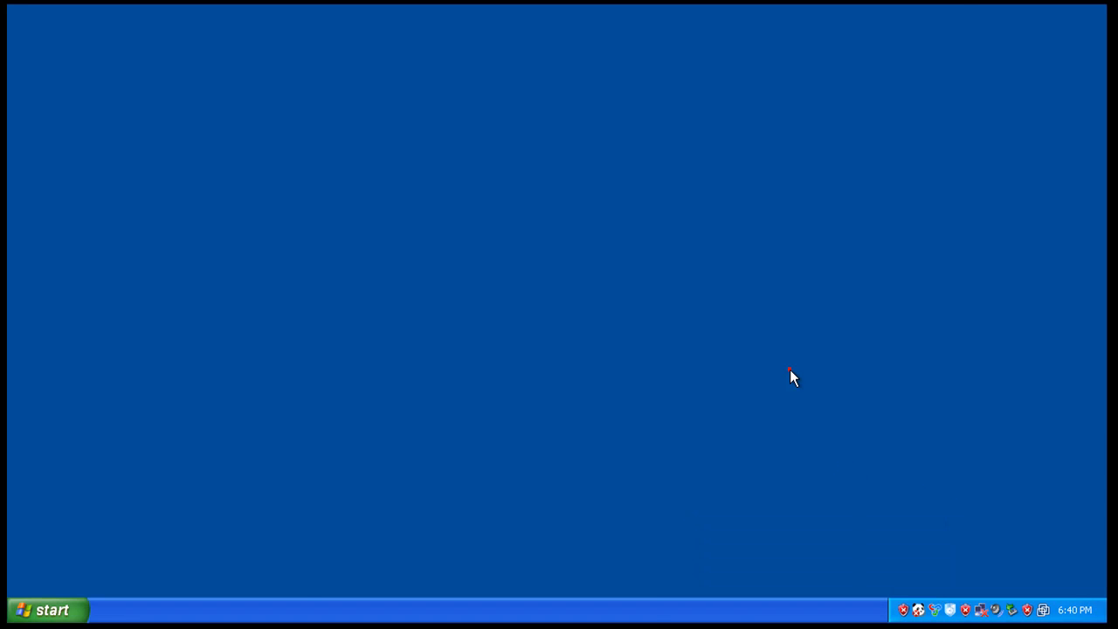
{"action": "mouse_move", "coordinate": [50, 608]}
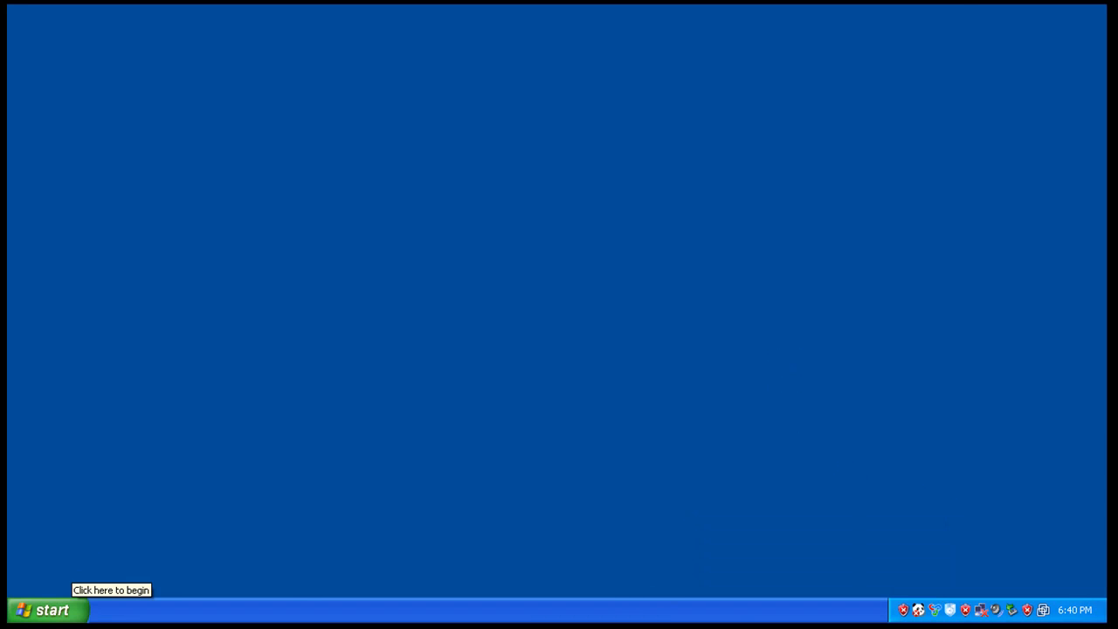